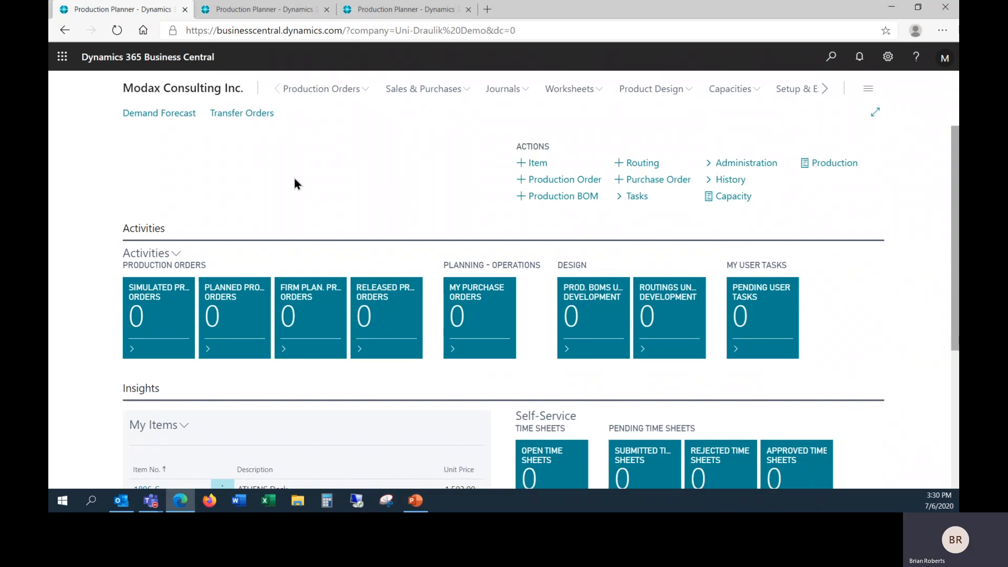
pyautogui.moveTo(431, 134)
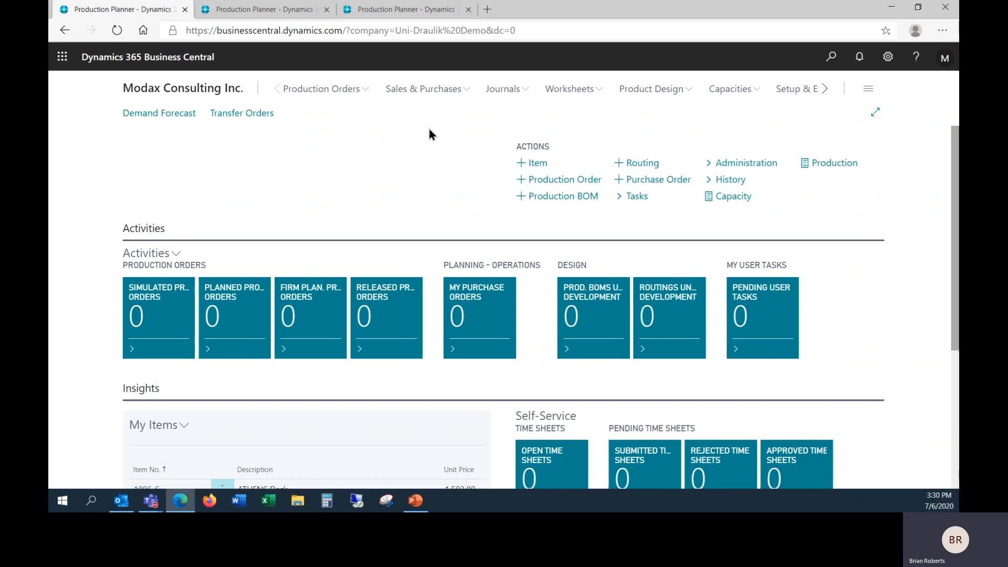
# Open the Items list from Product Design and apply the '4000 Series Items' view
pyautogui.click(651, 89)
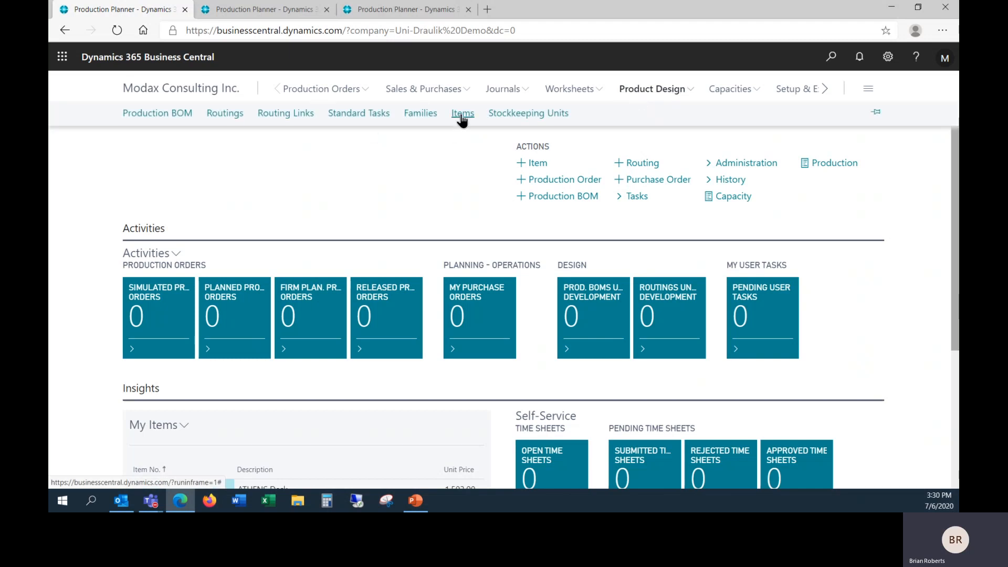
pyautogui.click(462, 113)
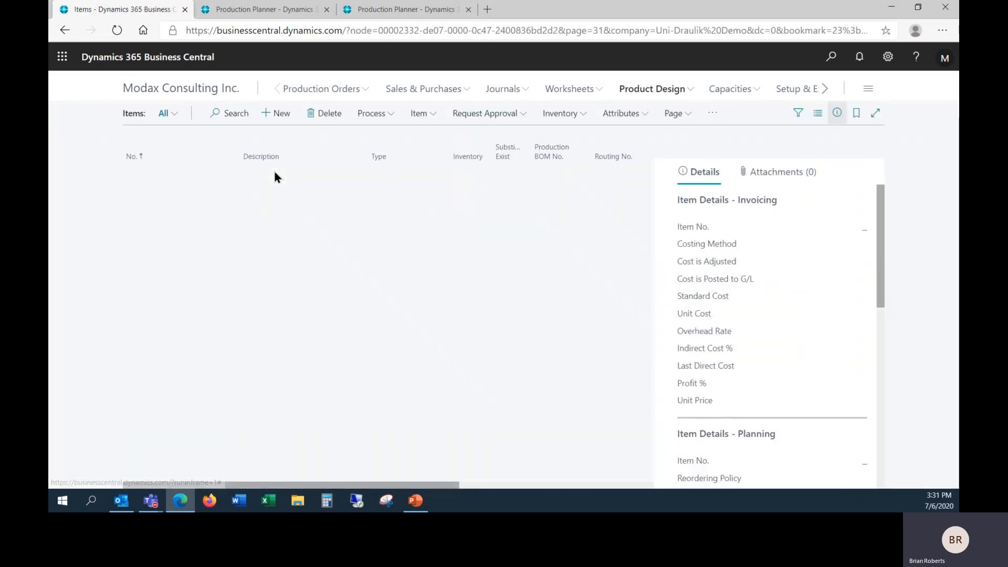
pyautogui.click(166, 114)
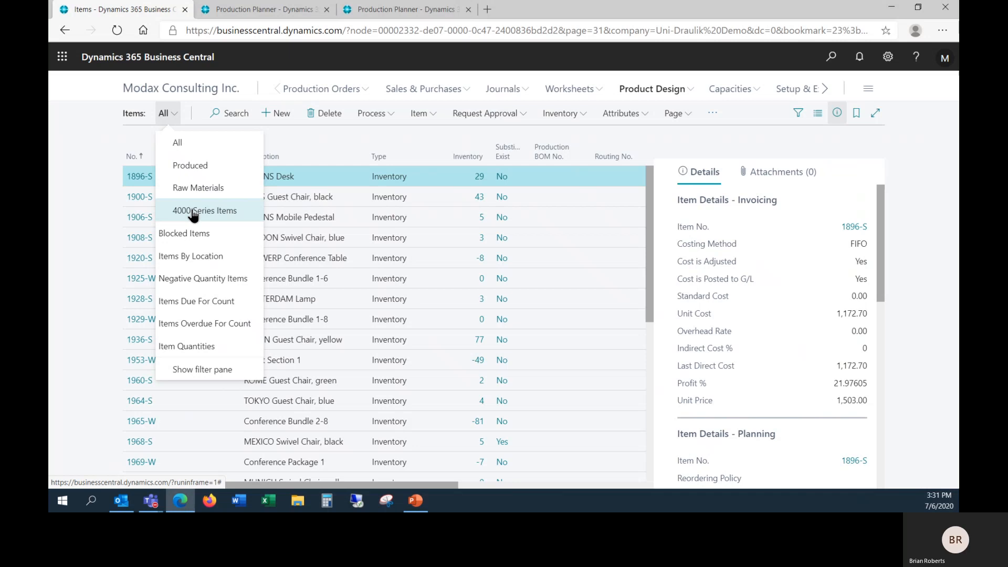
pyautogui.moveTo(229, 244)
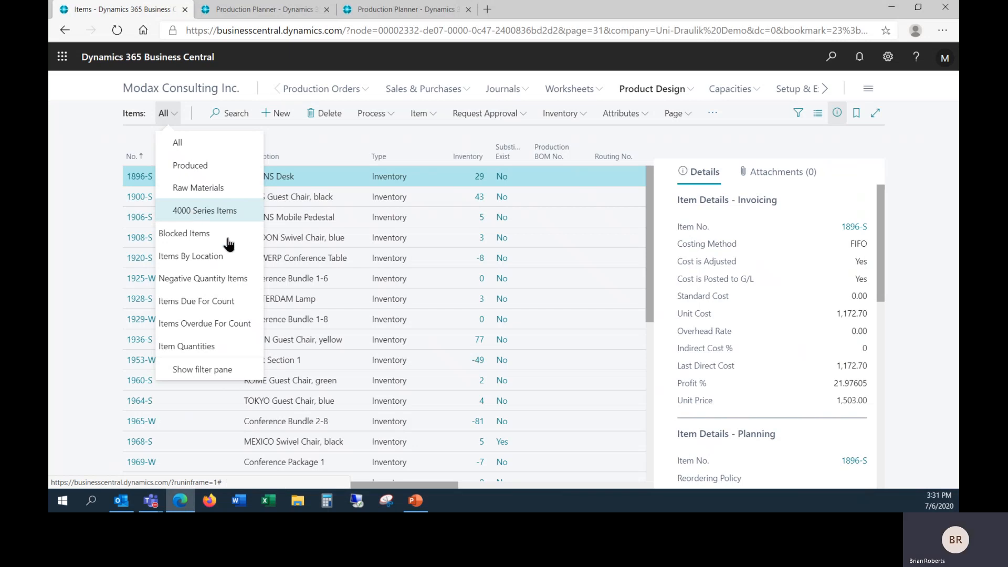
pyautogui.click(204, 210)
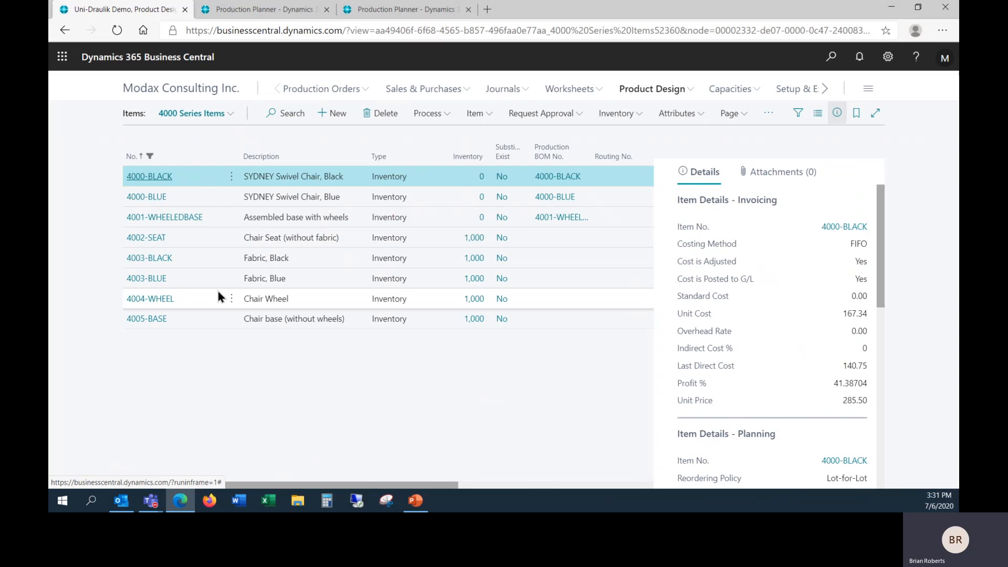
pyautogui.moveTo(195, 195)
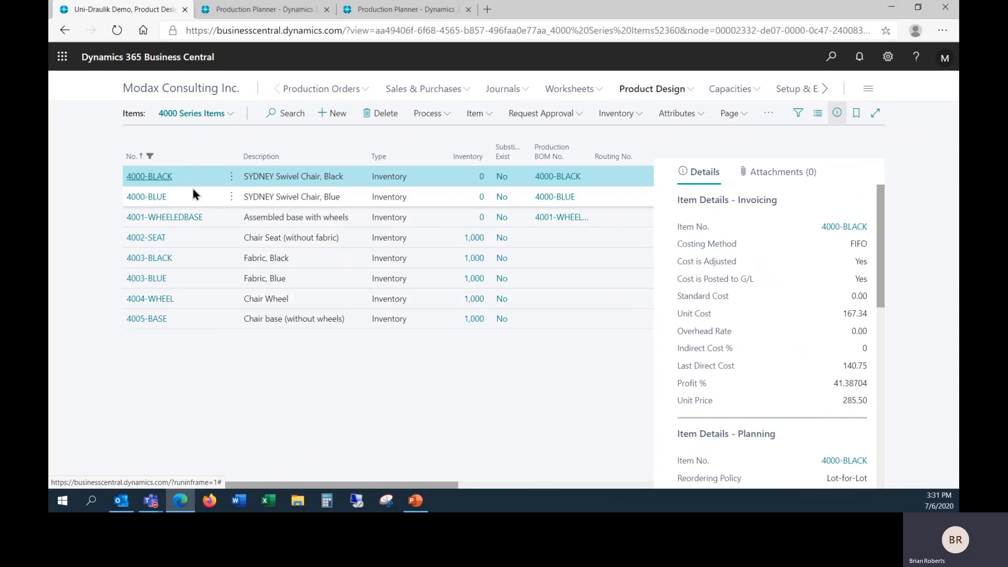
pyautogui.moveTo(350, 192)
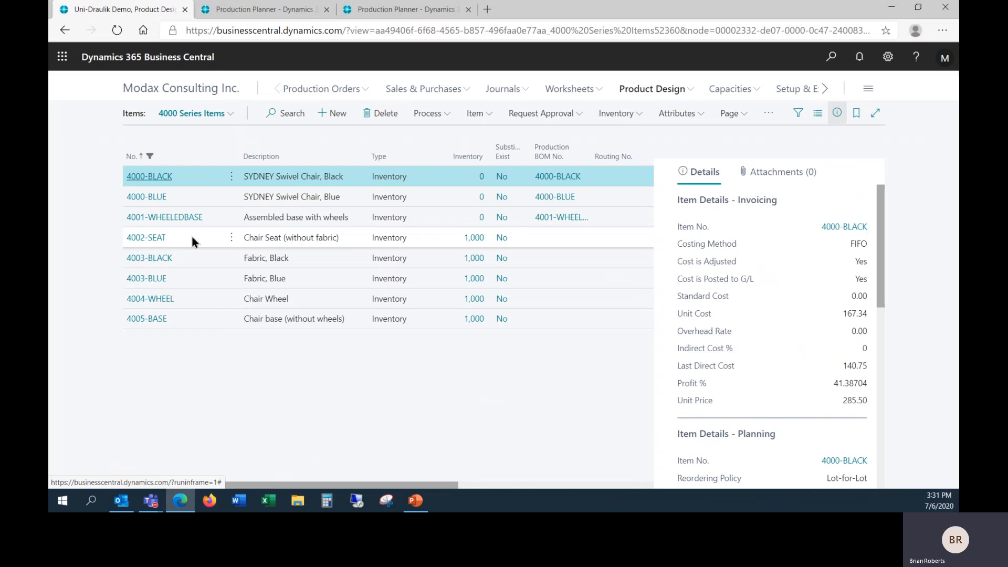
pyautogui.moveTo(200, 243)
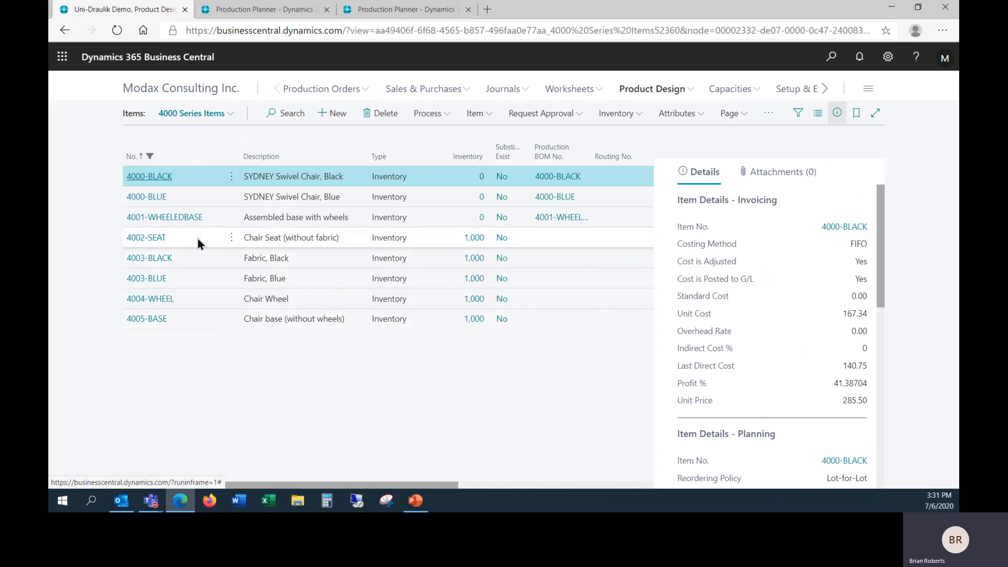
pyautogui.moveTo(317, 242)
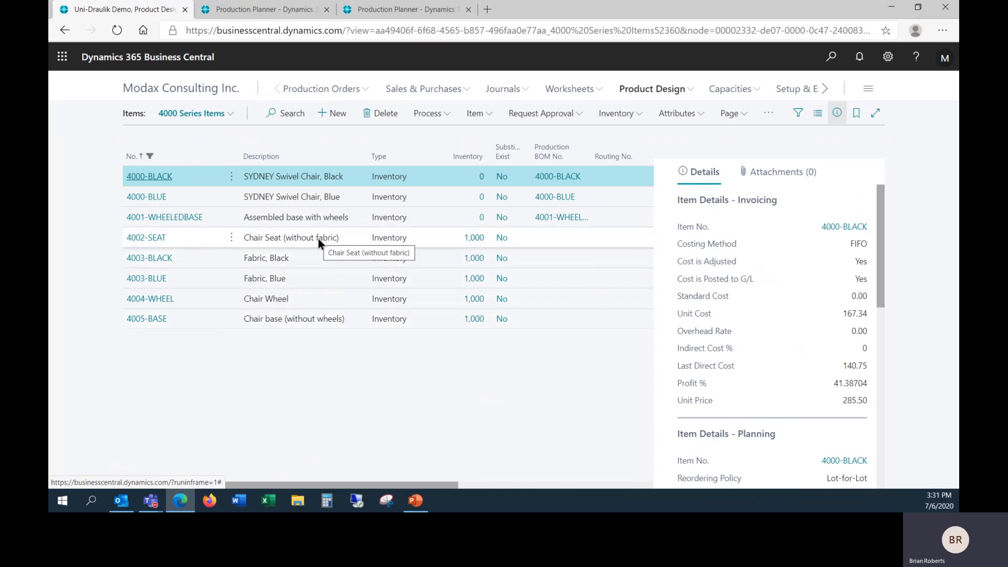
pyautogui.moveTo(292, 283)
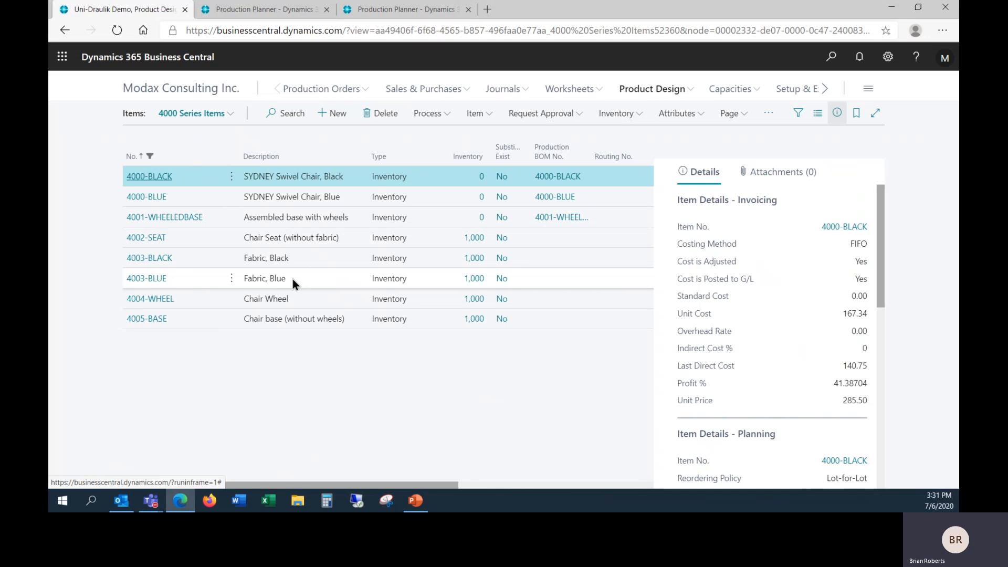
pyautogui.moveTo(301, 283)
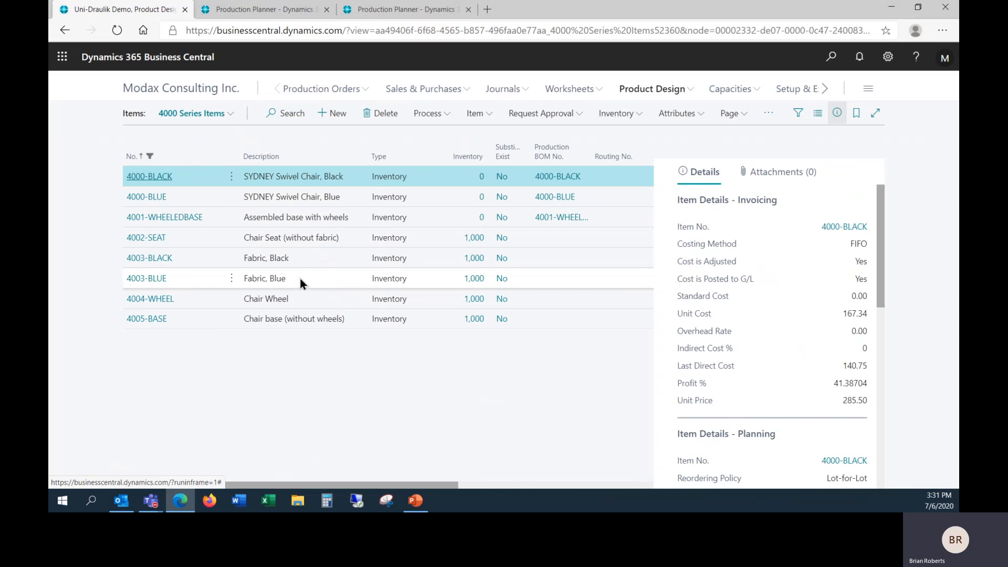
pyautogui.moveTo(195, 306)
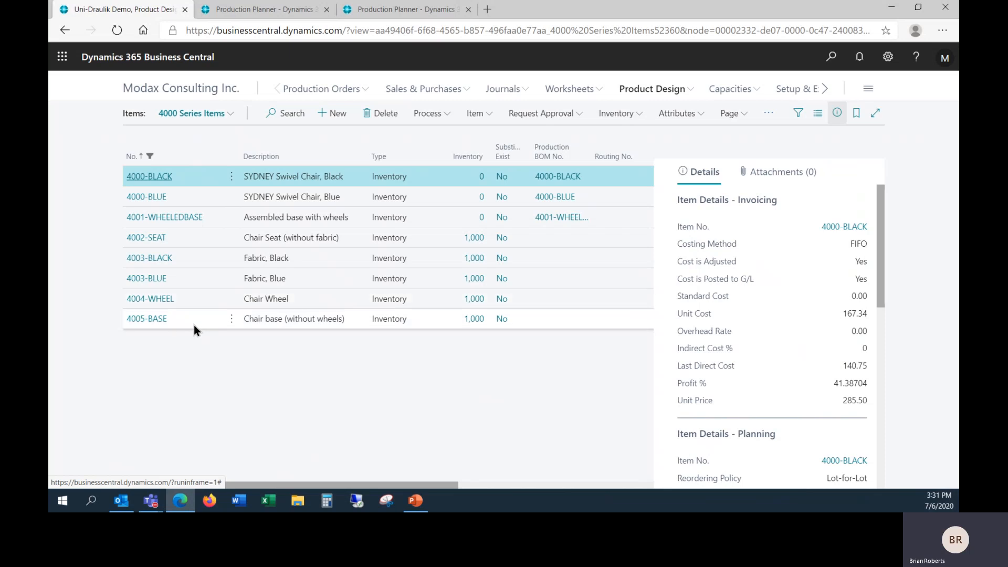
pyautogui.moveTo(212, 217)
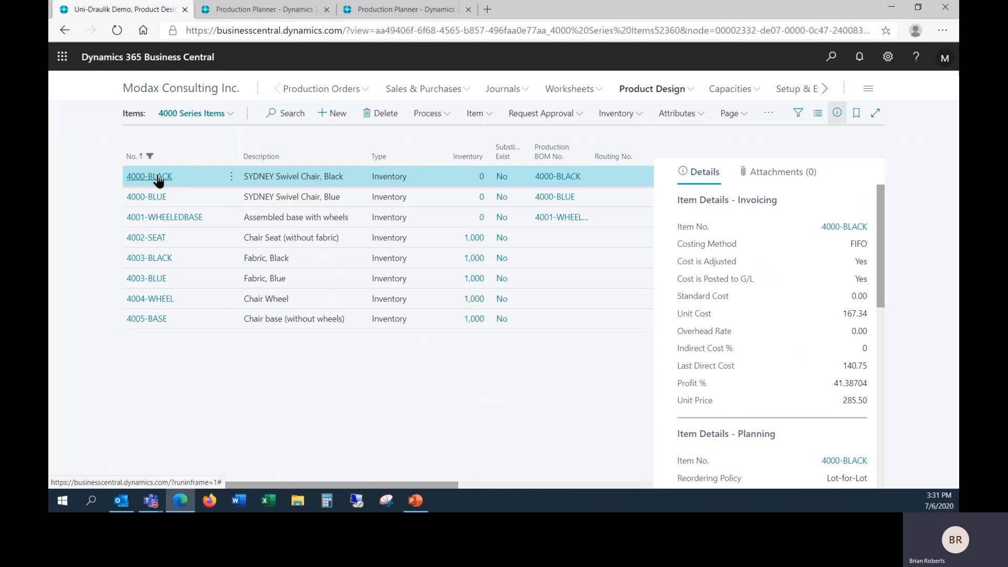
# Open the 4000-BLACK item card and review its Production BOM No. 4000-BLACK under Replenishment
pyautogui.click(148, 177)
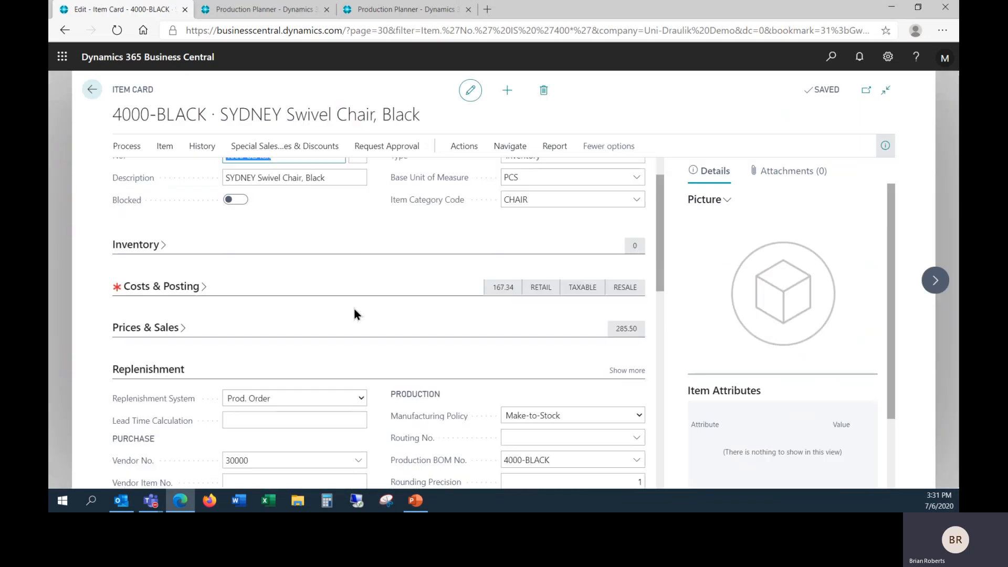
pyautogui.scroll(-3)
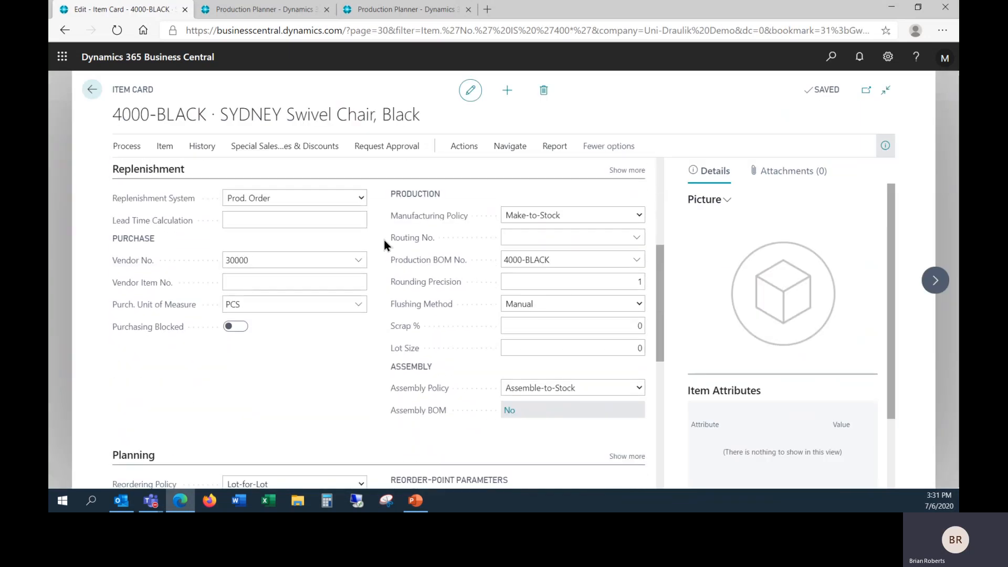
pyautogui.click(294, 198)
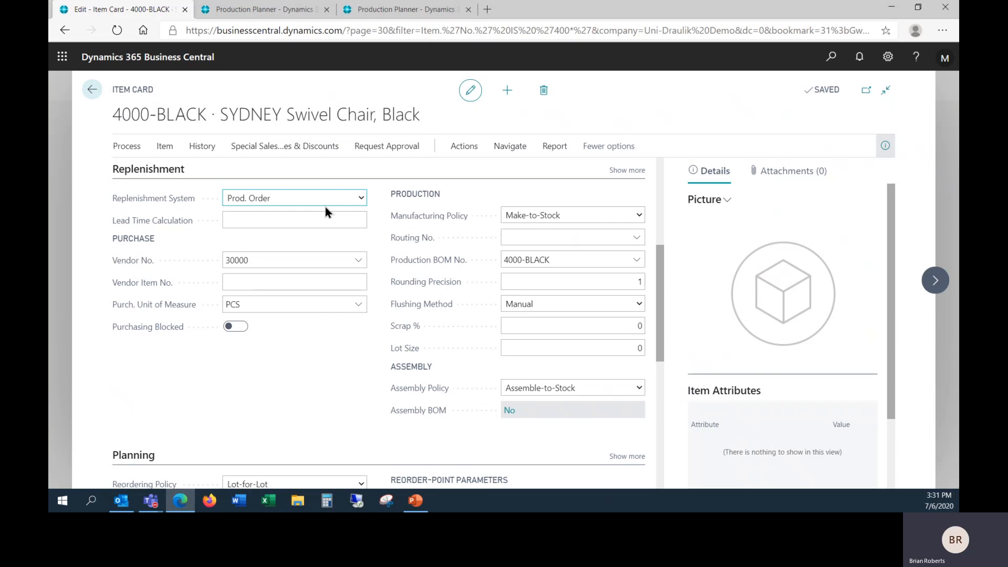
pyautogui.click(559, 259)
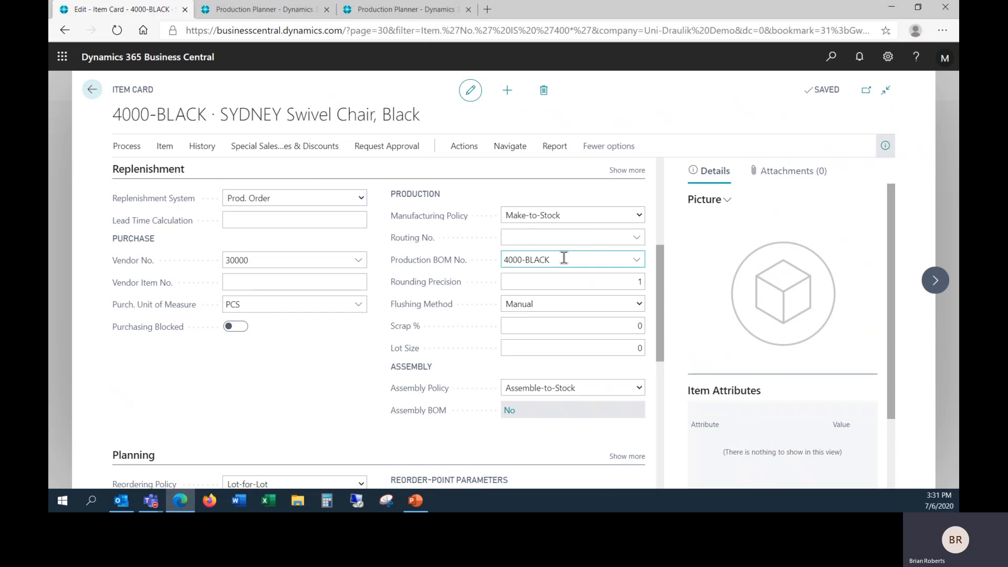
pyautogui.click(571, 237)
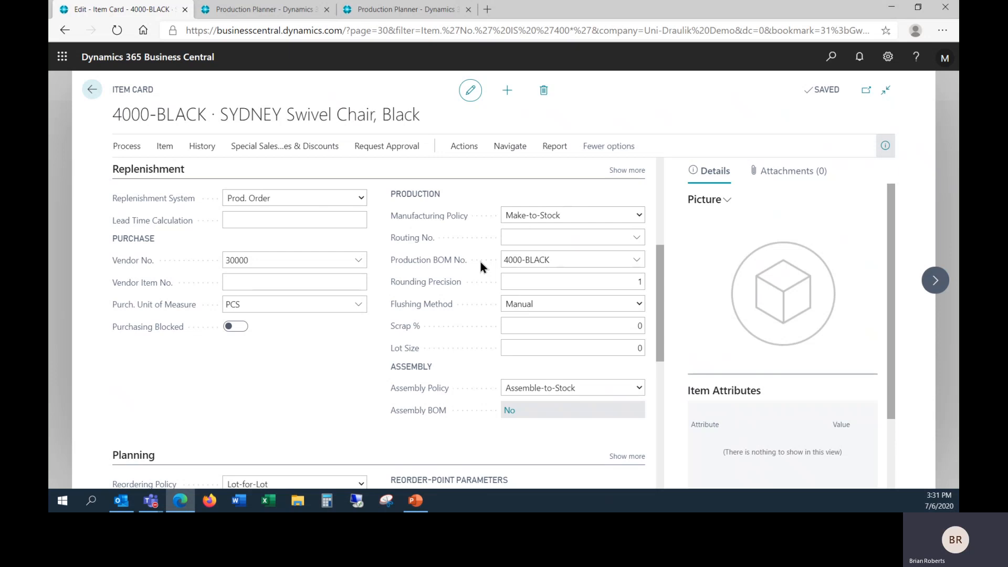
pyautogui.scroll(-3)
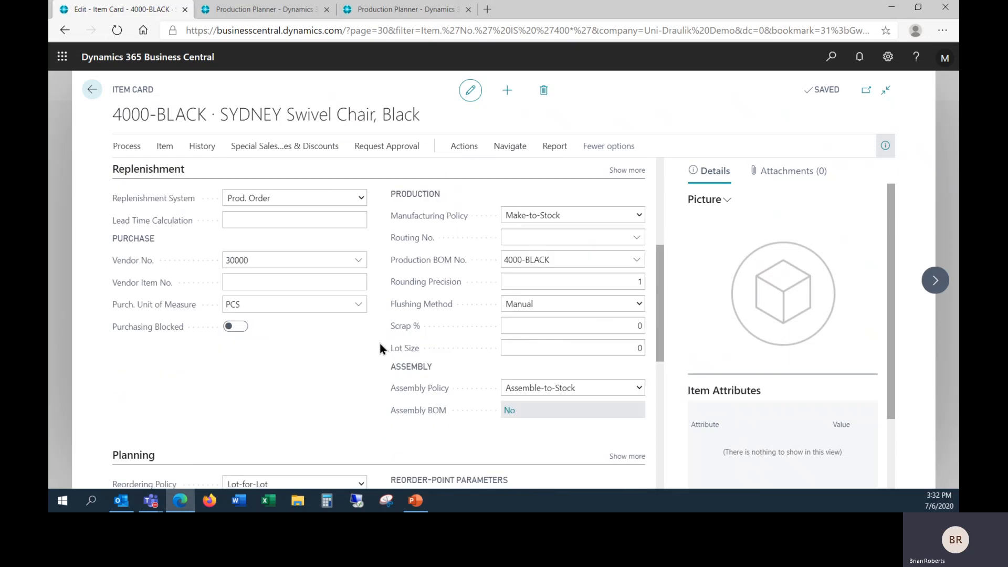
pyautogui.moveTo(496, 298)
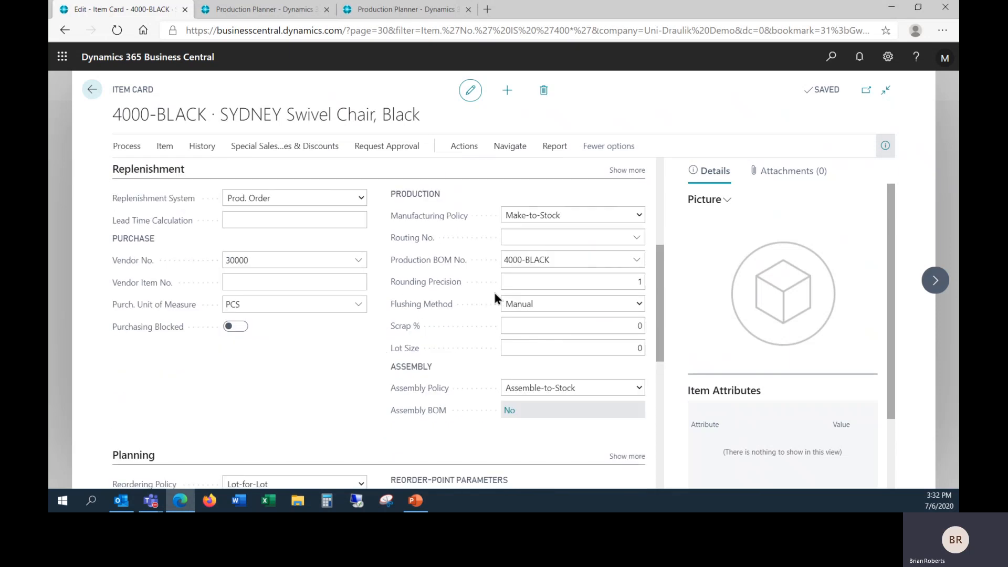
pyautogui.click(559, 259)
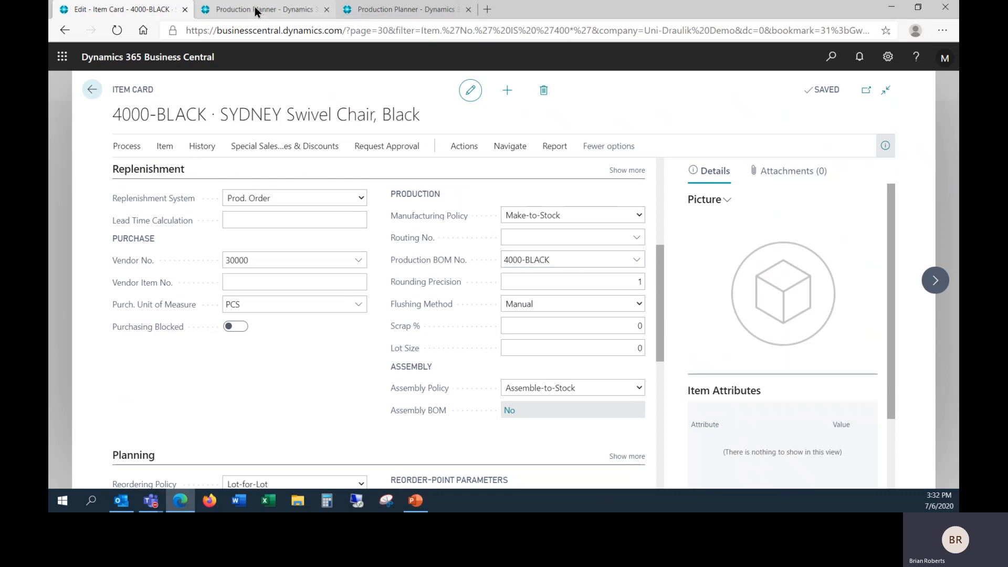
# Open production BOM 4000-BLACK and review its seat, black fabric and wheeled base lines
pyautogui.click(264, 9)
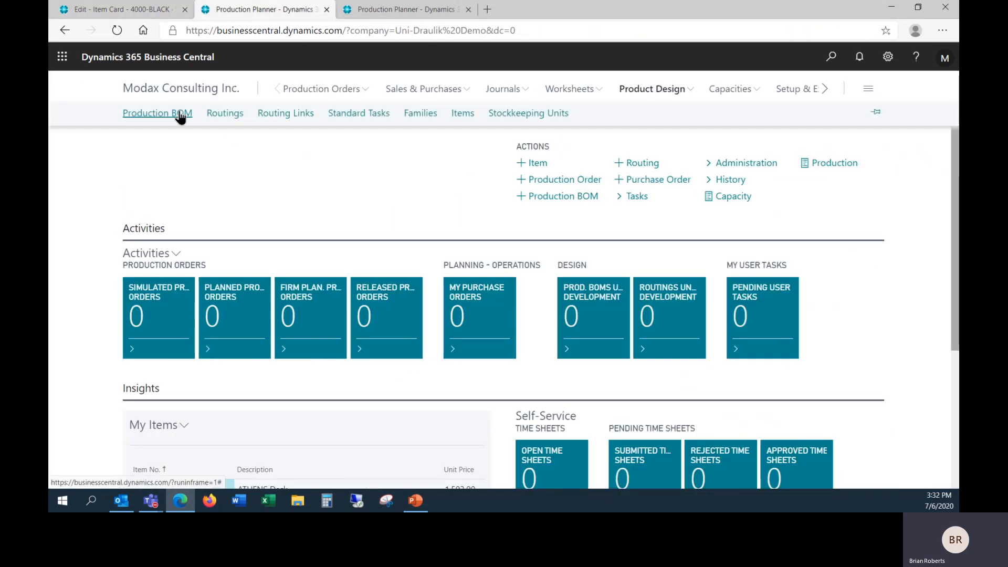
pyautogui.click(157, 112)
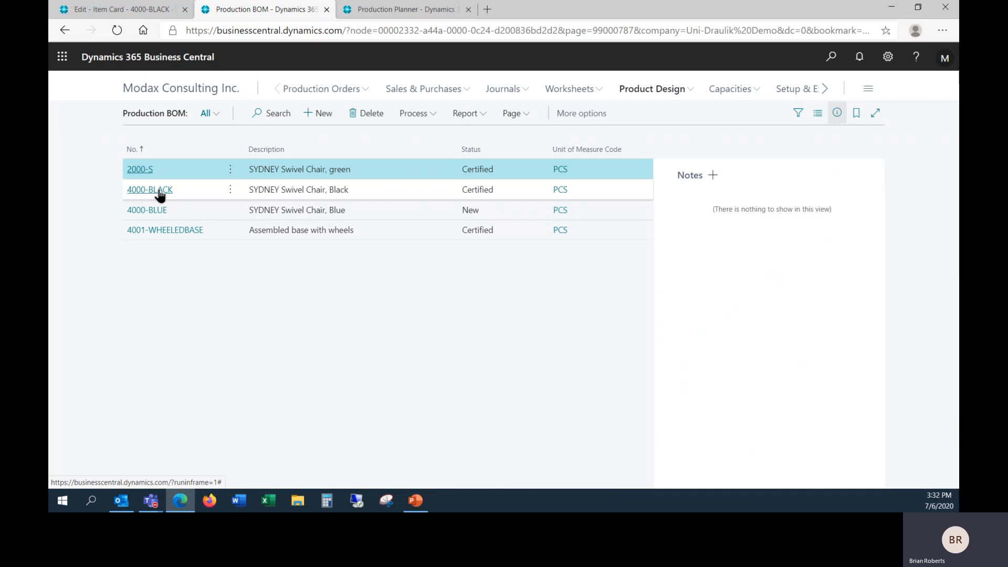
pyautogui.click(150, 189)
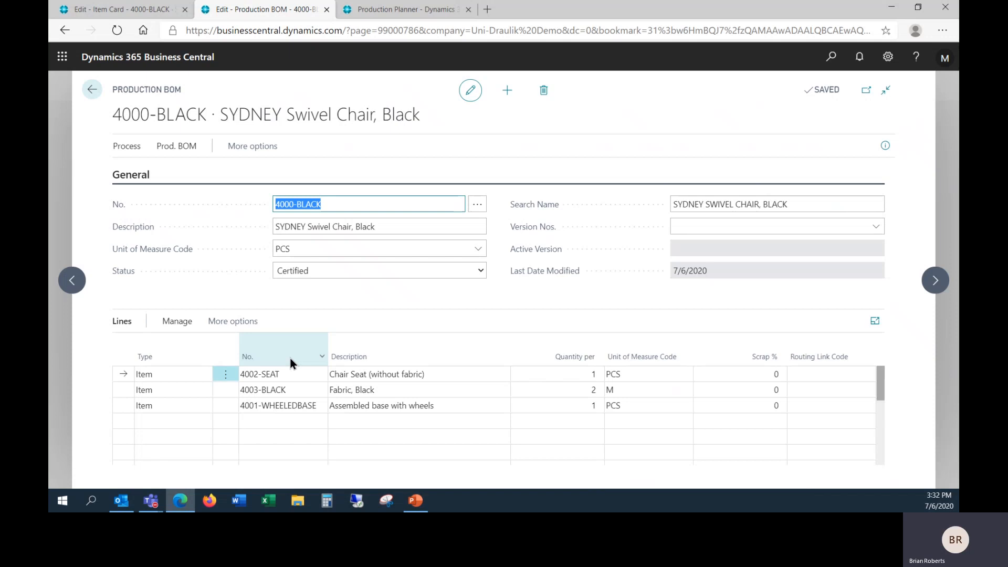
pyautogui.click(277, 373)
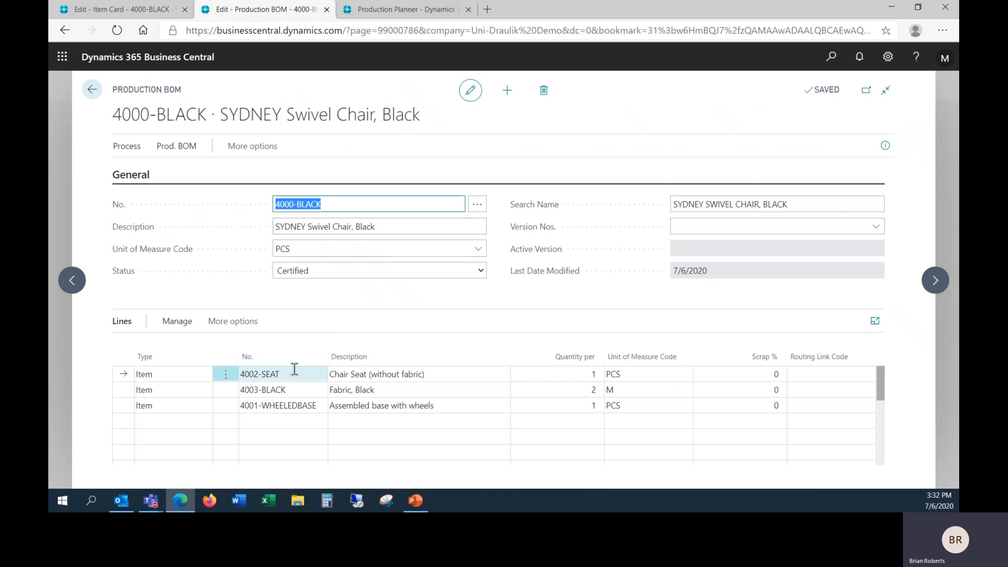
pyautogui.click(262, 390)
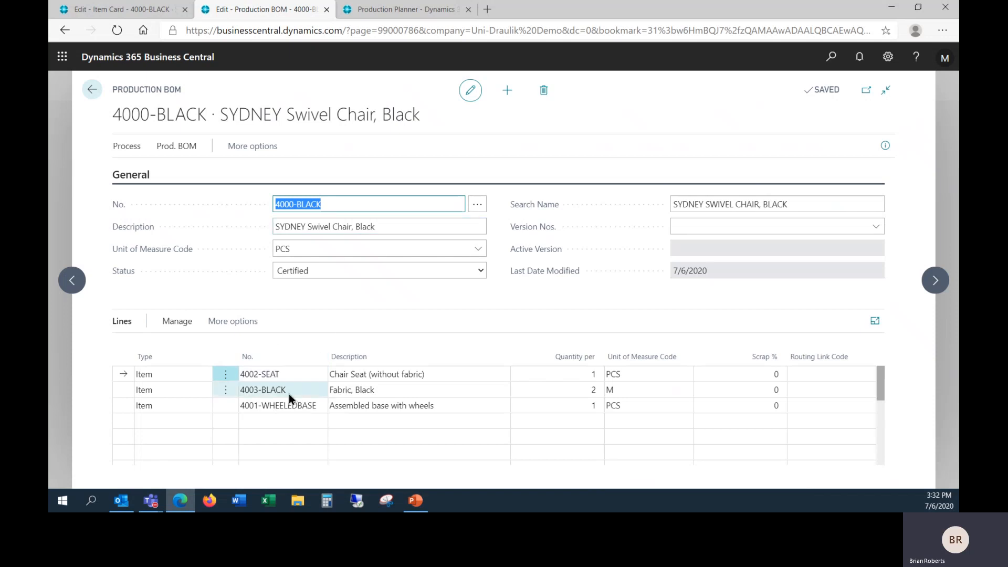
pyautogui.click(277, 405)
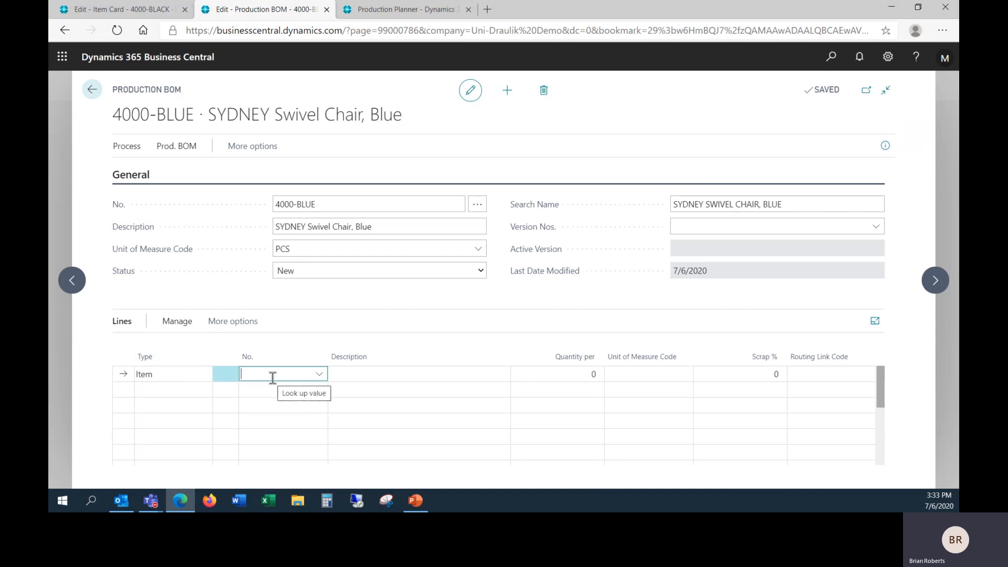
# Add component lines 4002-SEAT, 4003-BLUE and 4001-WHEELEDBASE to the 4000-BLUE BOM
pyautogui.write('4002')
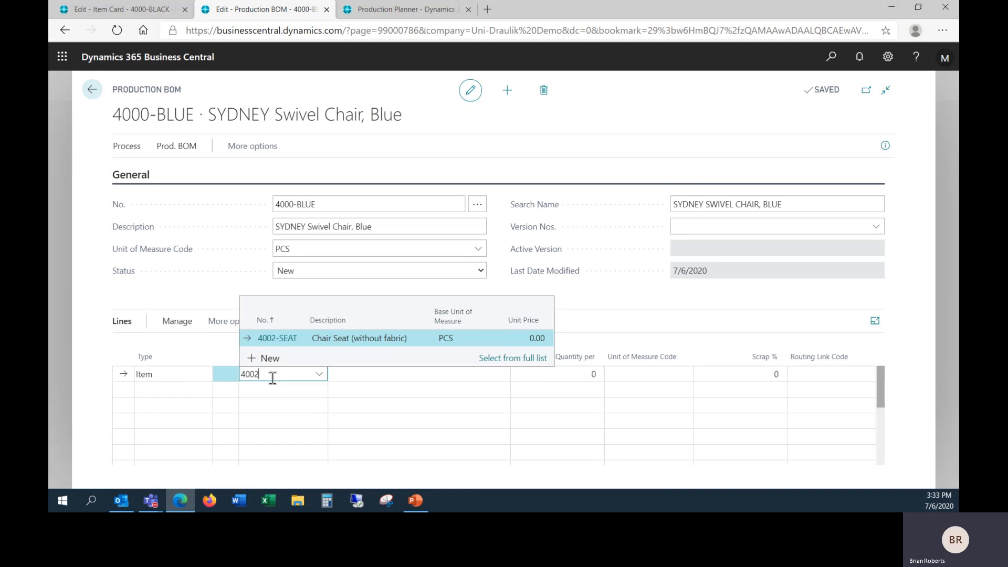
pyautogui.click(277, 339)
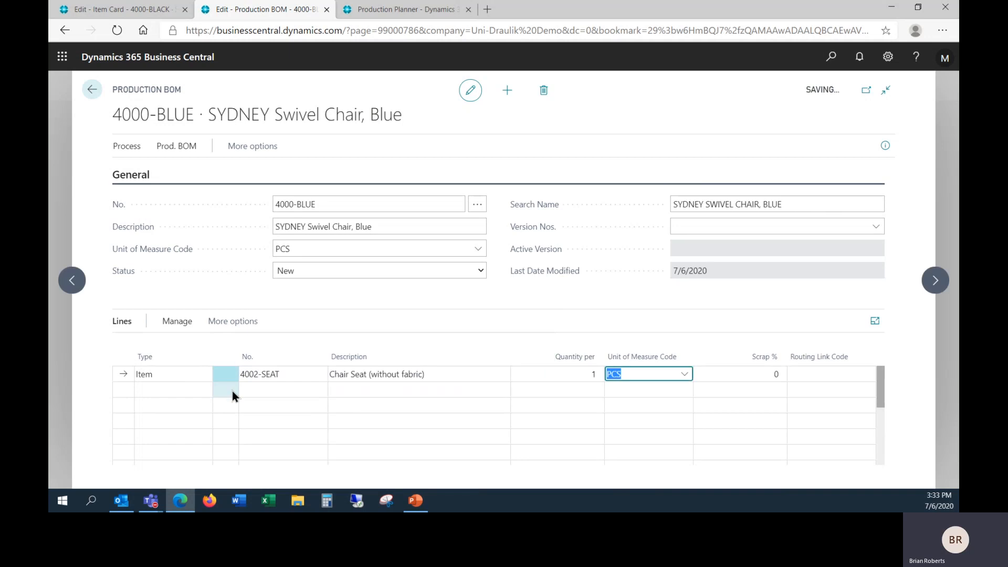
pyautogui.click(280, 389)
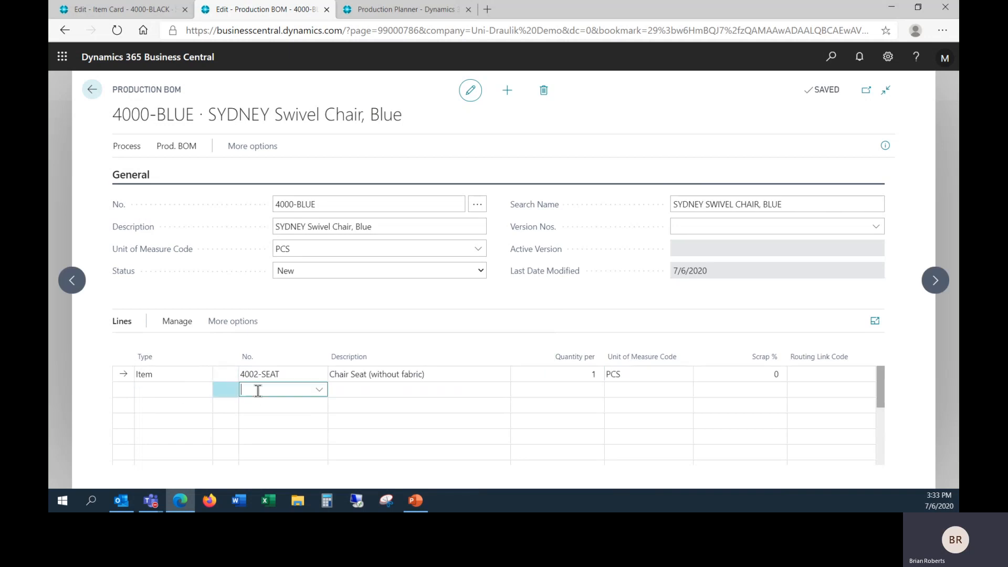
pyautogui.write('4003-BLUE')
pyautogui.click(557, 390)
pyautogui.write('2')
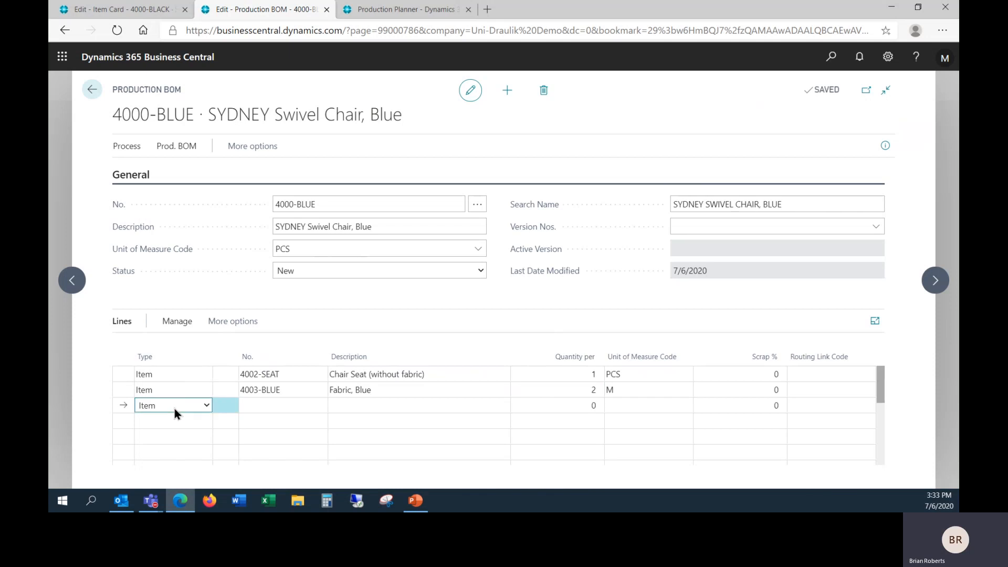
pyautogui.write('4001-WHEELEDBASE')
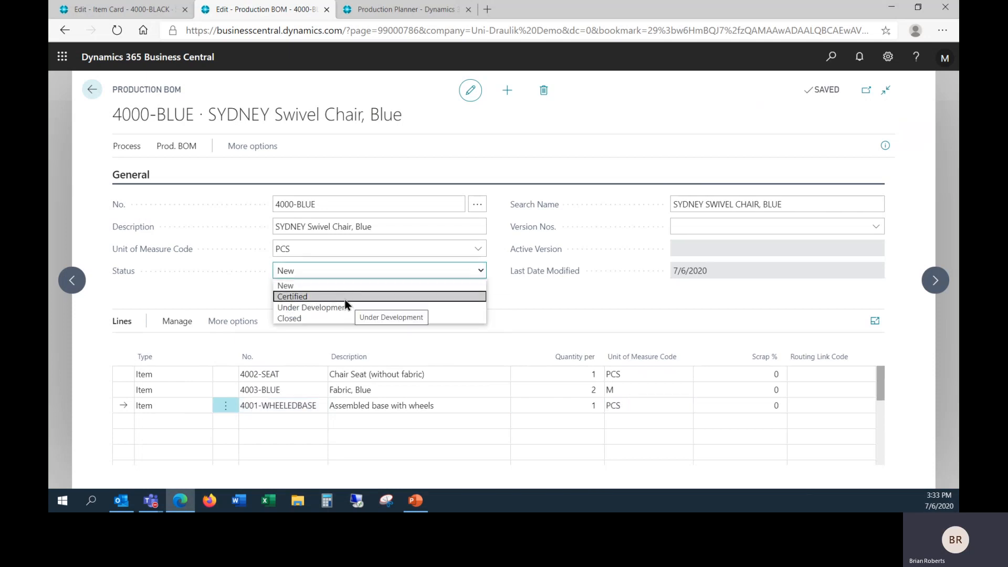
# Set the 4000-BLUE BOM status to Certified and return to the item list
pyautogui.click(293, 296)
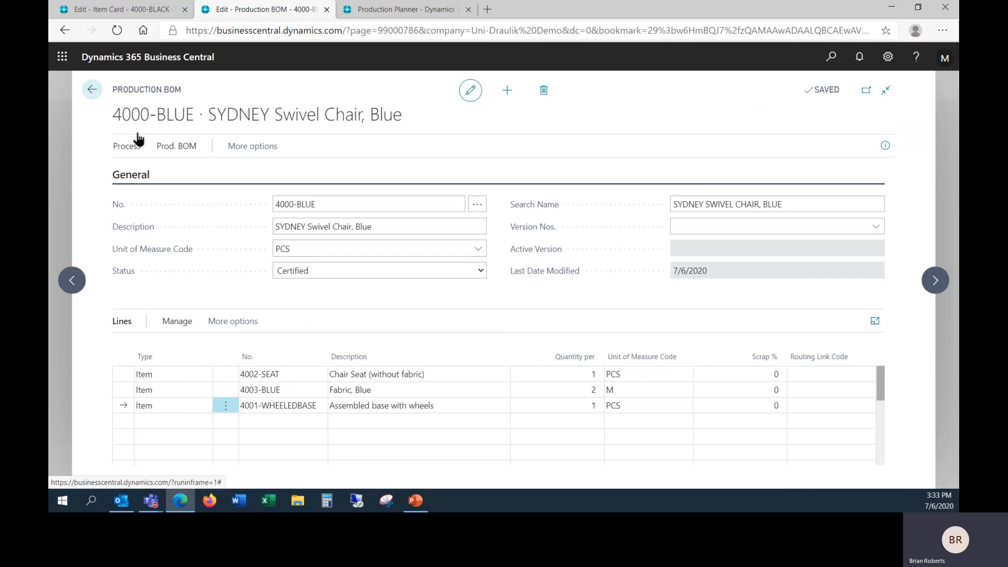
pyautogui.click(91, 89)
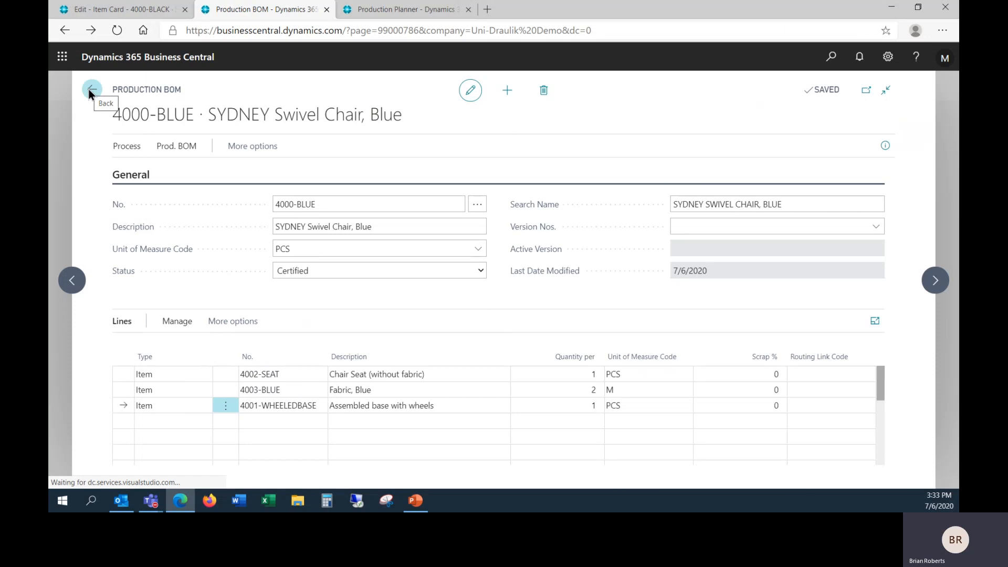
pyautogui.click(91, 89)
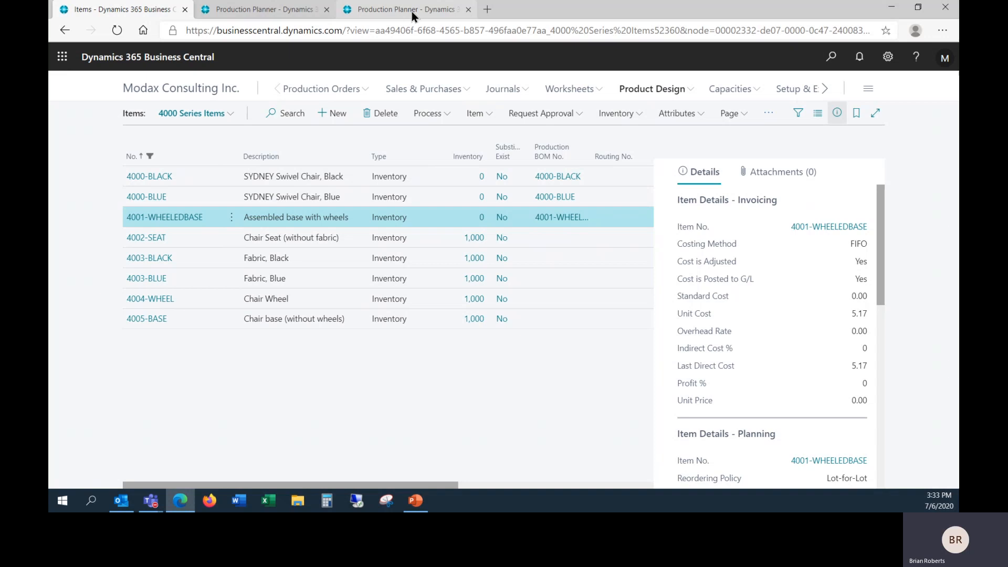
# From the Production Planner page, open the Planning Worksheet and start Calculate Regenerative Plan
pyautogui.click(407, 9)
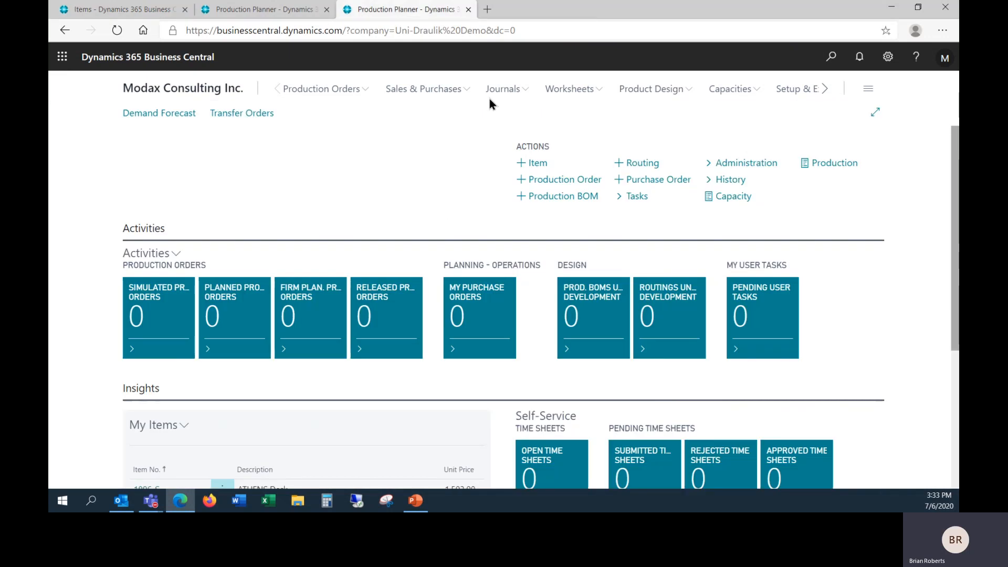
pyautogui.click(569, 89)
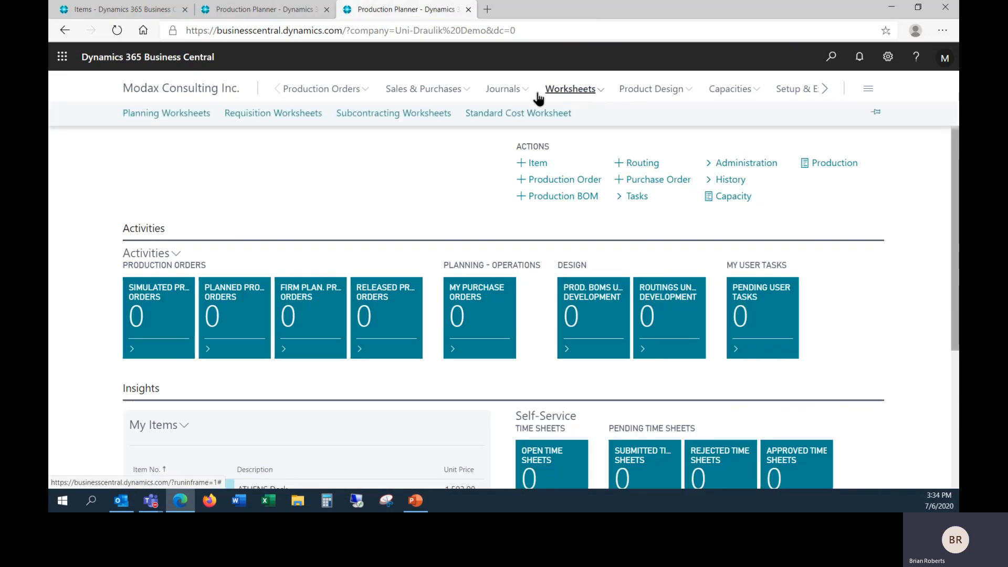
pyautogui.click(166, 112)
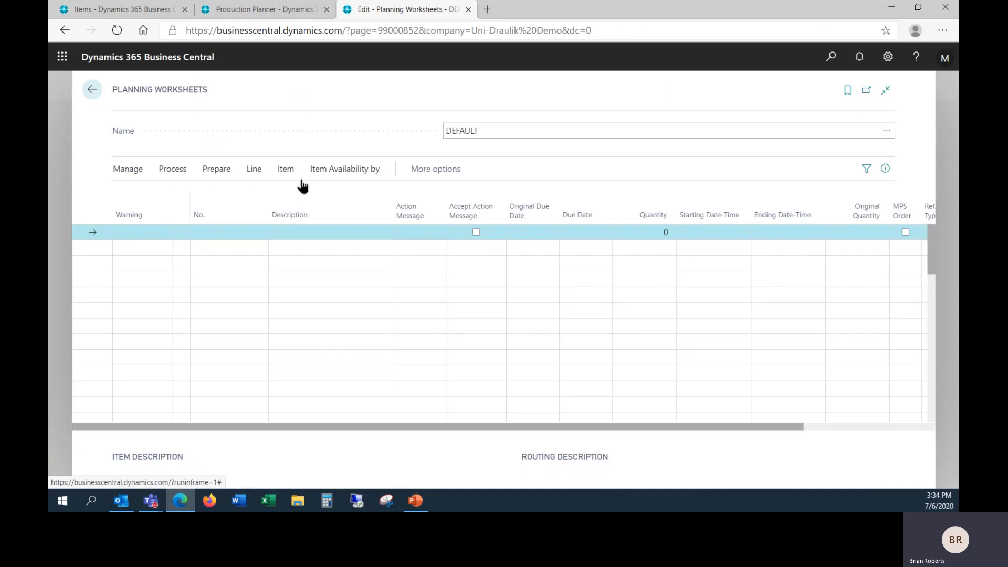
pyautogui.click(216, 168)
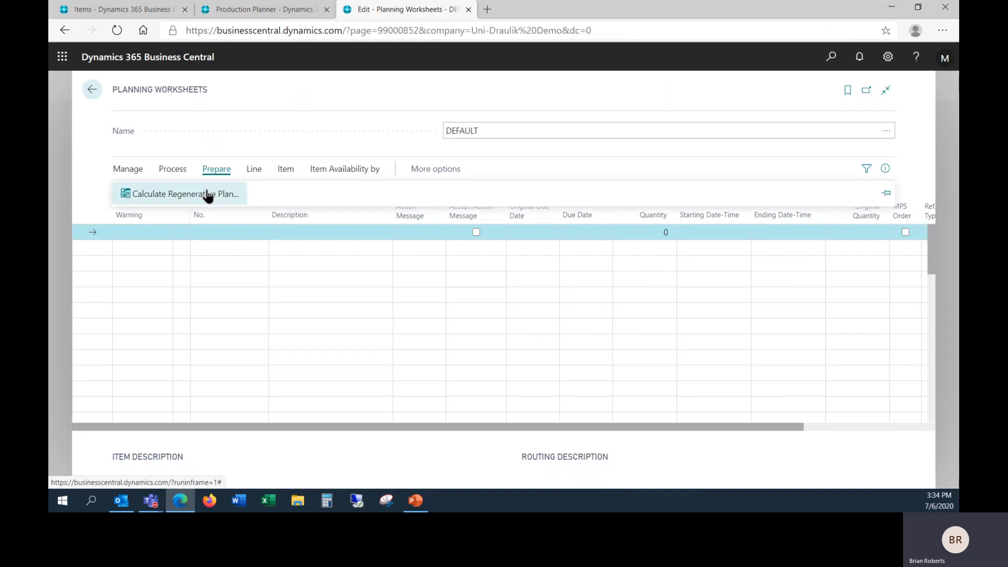
pyautogui.click(185, 194)
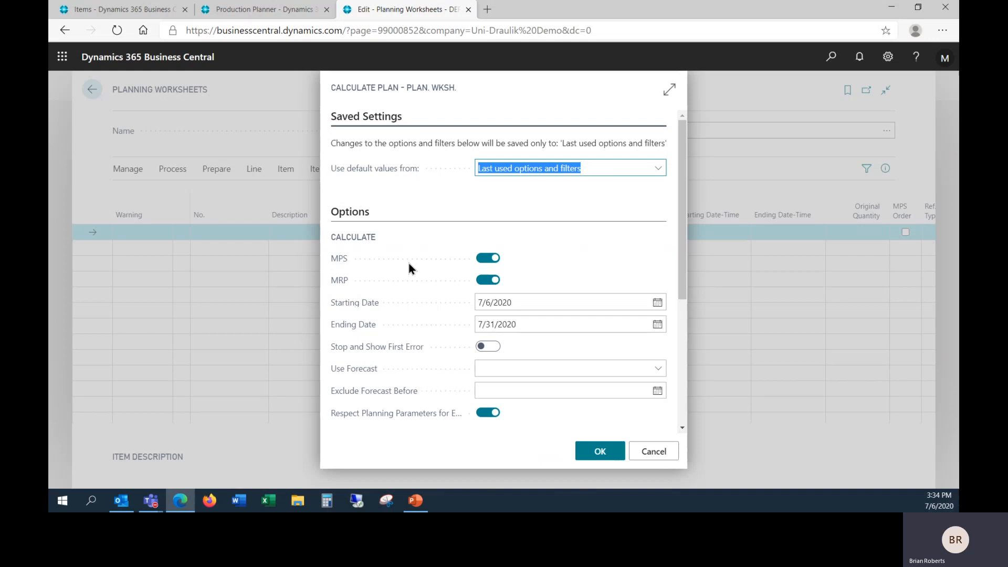
pyautogui.moveTo(365, 264)
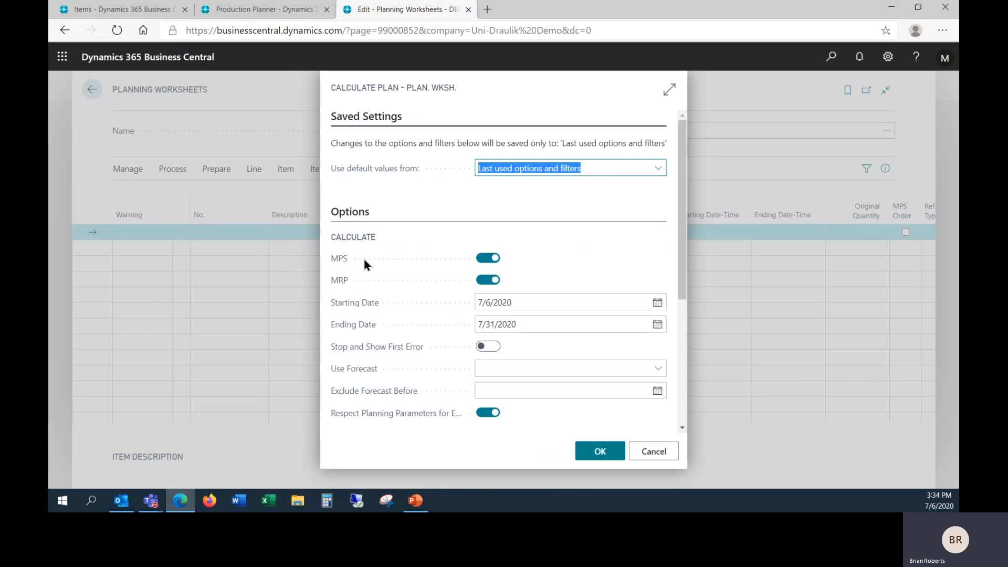
pyautogui.moveTo(369, 266)
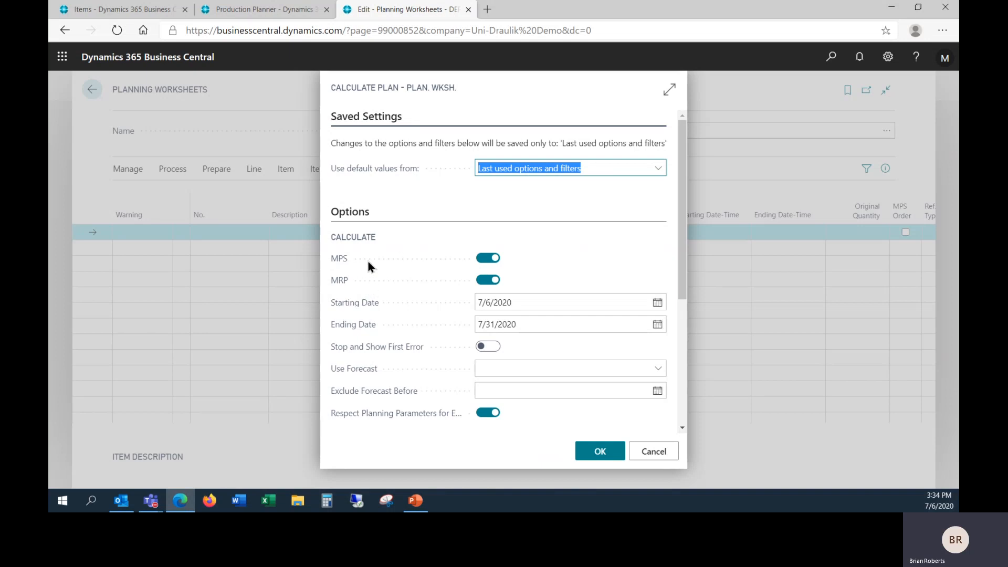
pyautogui.moveTo(513, 289)
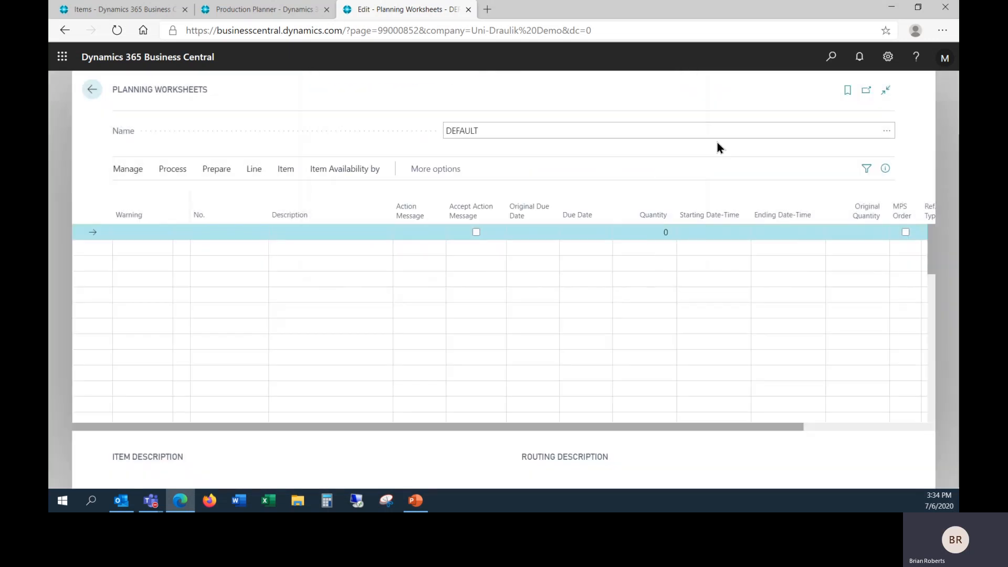
# Search for and open Manufacturing Setup, scrolling to its Planning options
pyautogui.write('m')
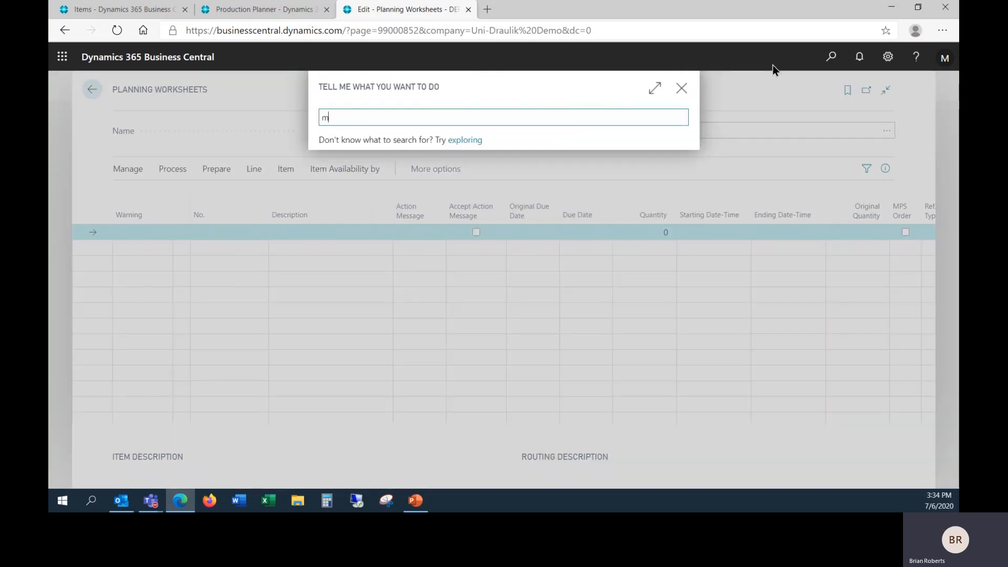
pyautogui.write('an set')
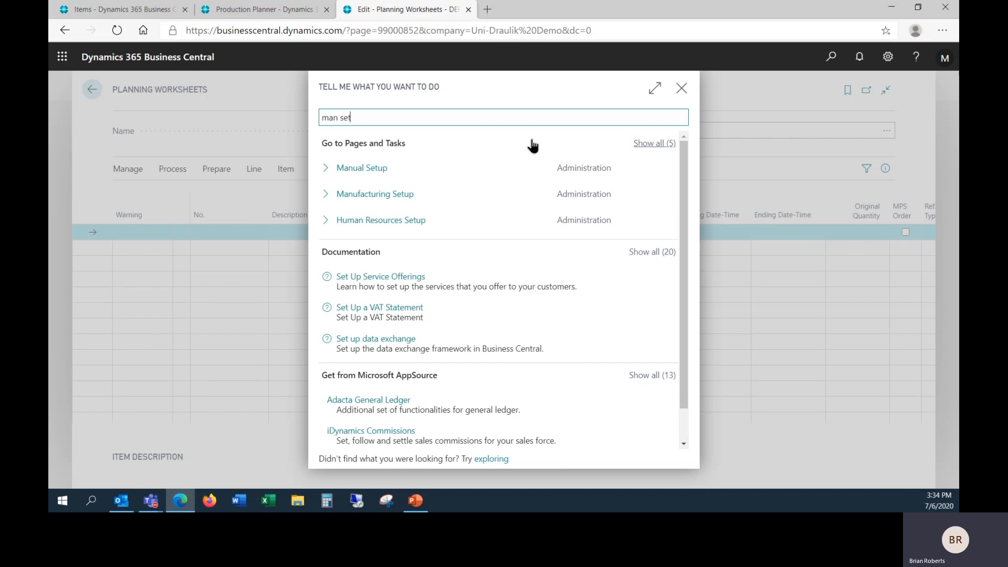
pyautogui.click(375, 194)
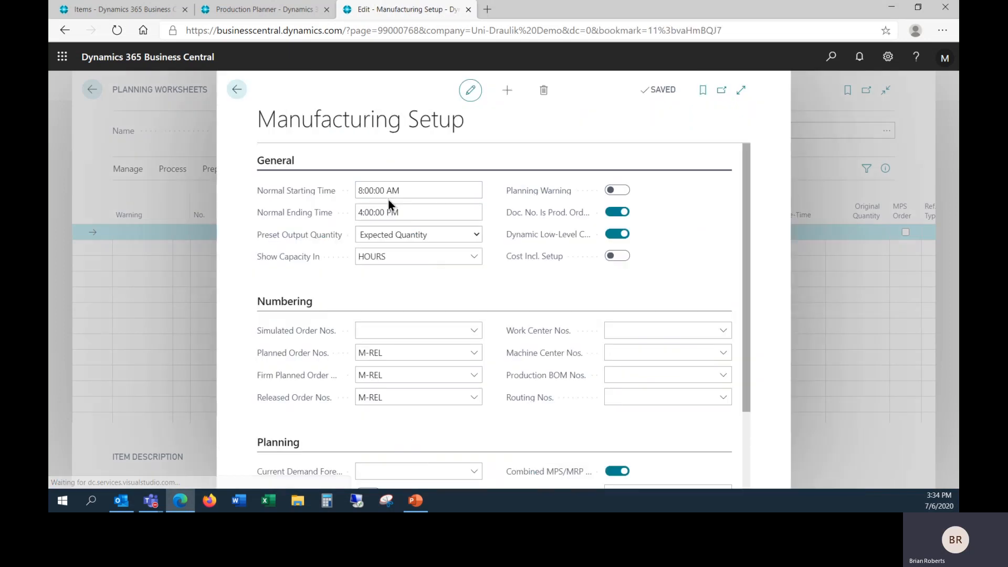
pyautogui.scroll(-3)
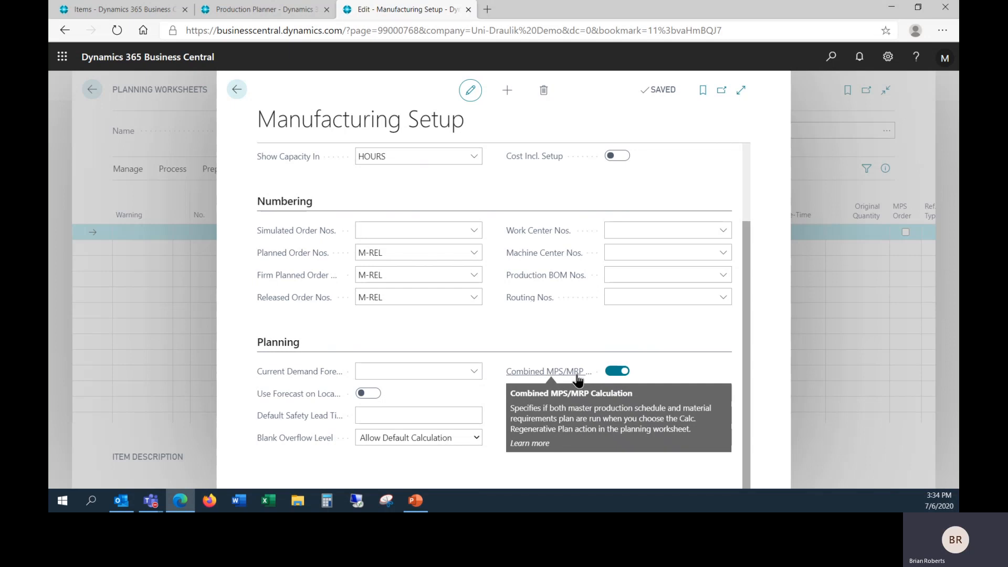
pyautogui.moveTo(487, 278)
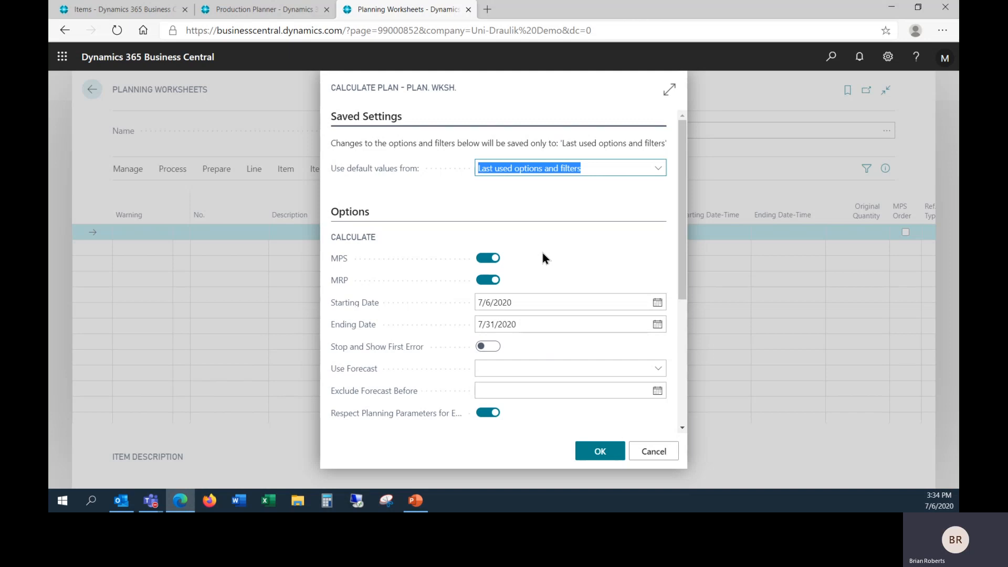
pyautogui.click(598, 451)
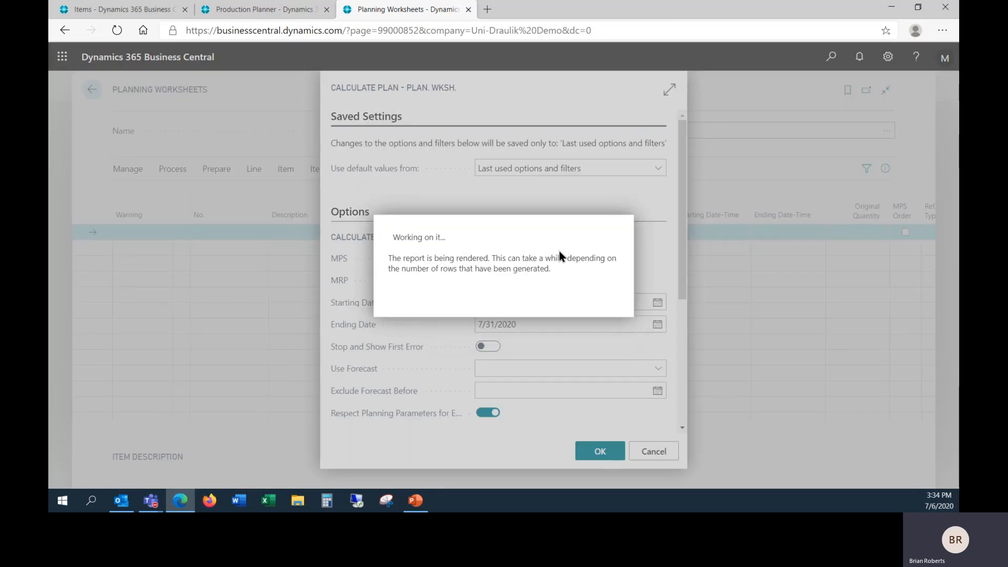
pyautogui.click(598, 450)
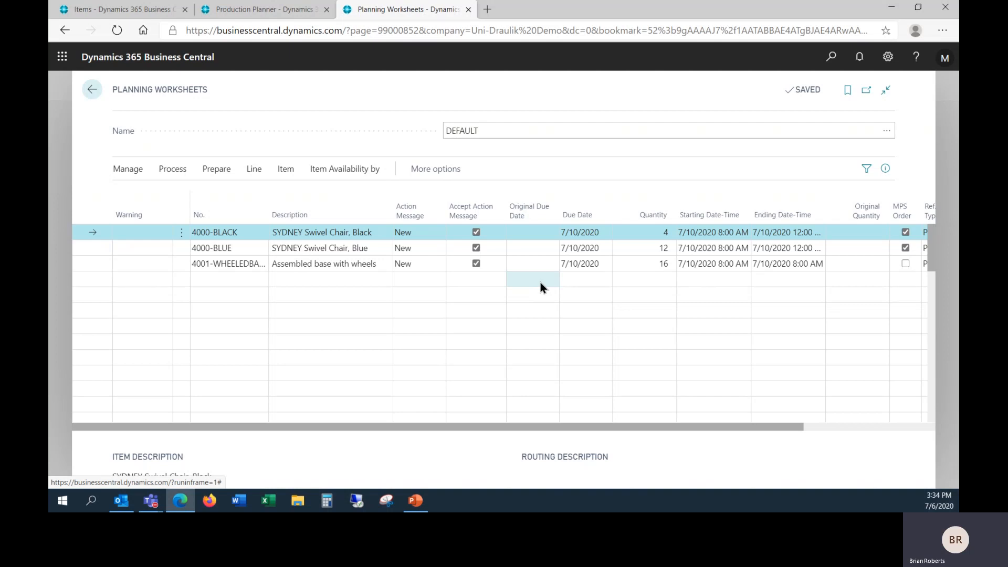
pyautogui.moveTo(538, 289)
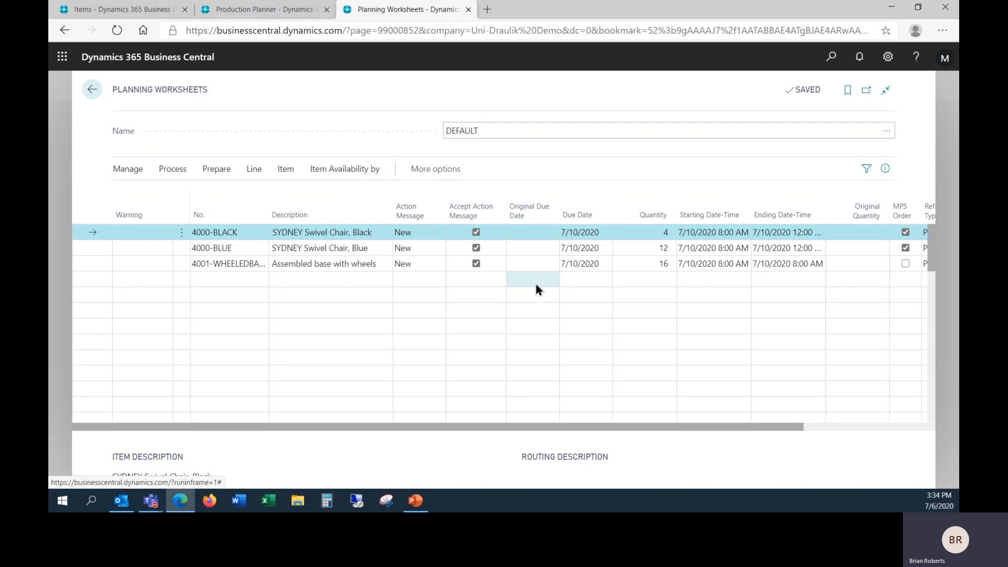
pyautogui.click(653, 232)
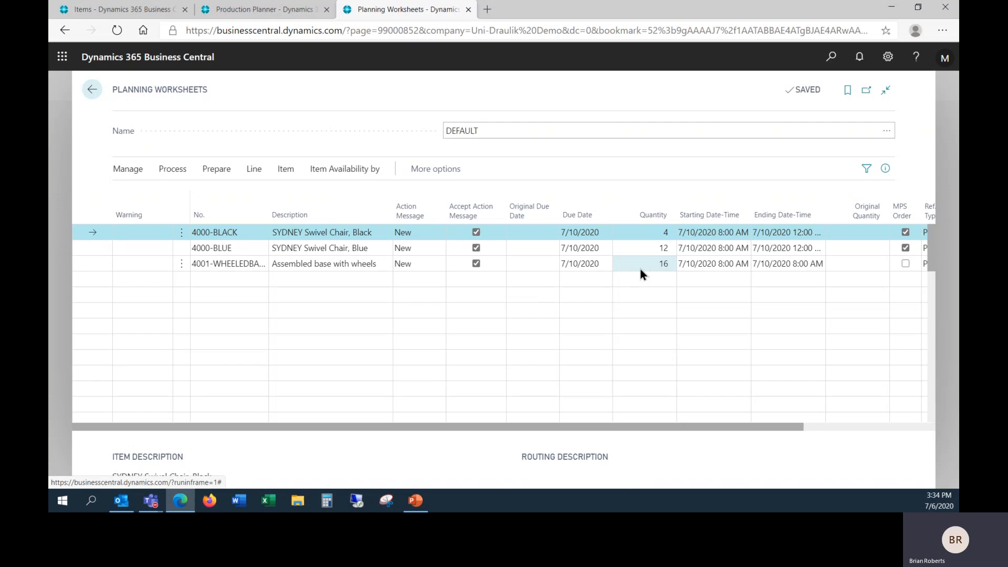
pyautogui.moveTo(642, 273)
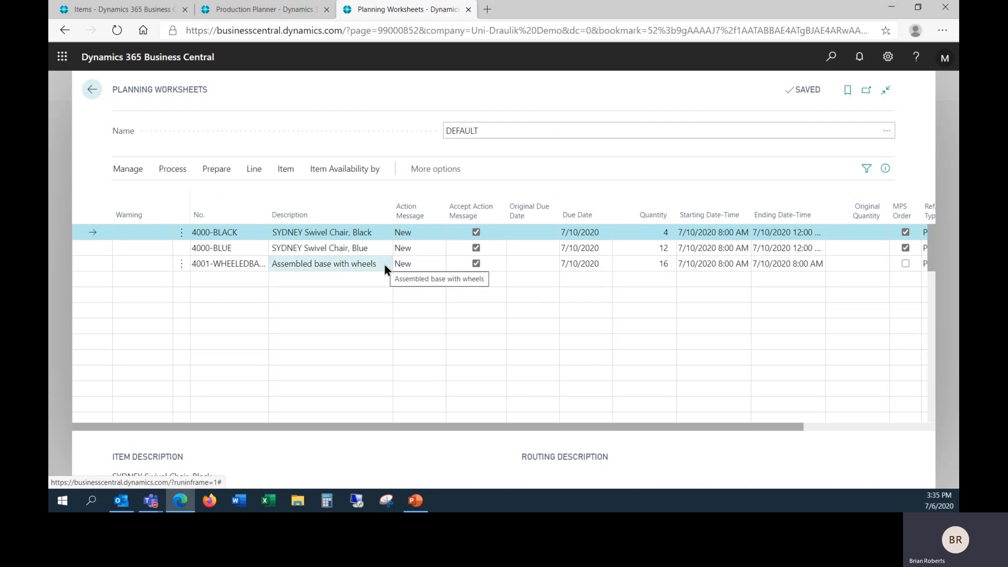
pyautogui.moveTo(641, 263)
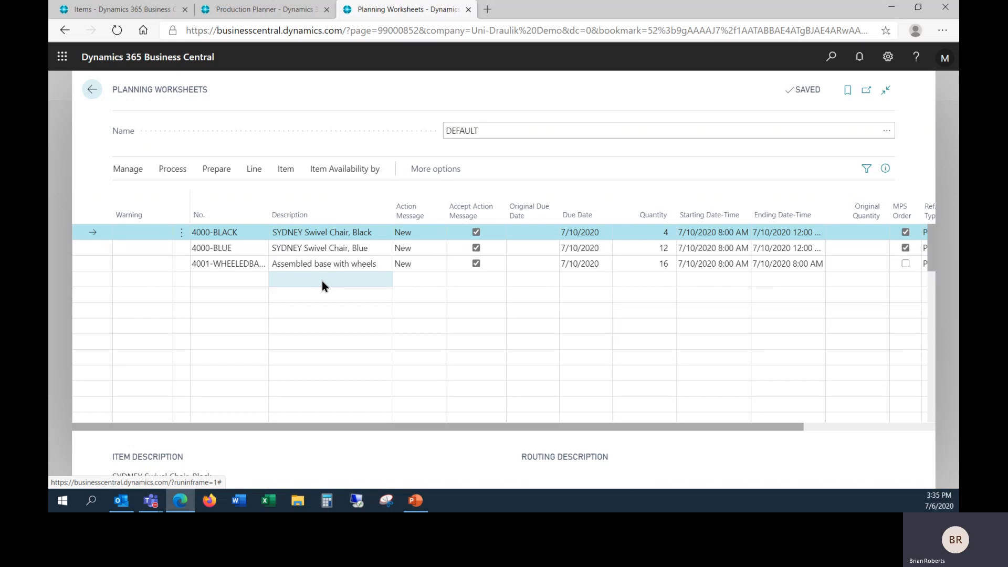
# View the black chair line's planning components (seat 4, fabric 8 M, base 4), then return to Items
pyautogui.click(285, 169)
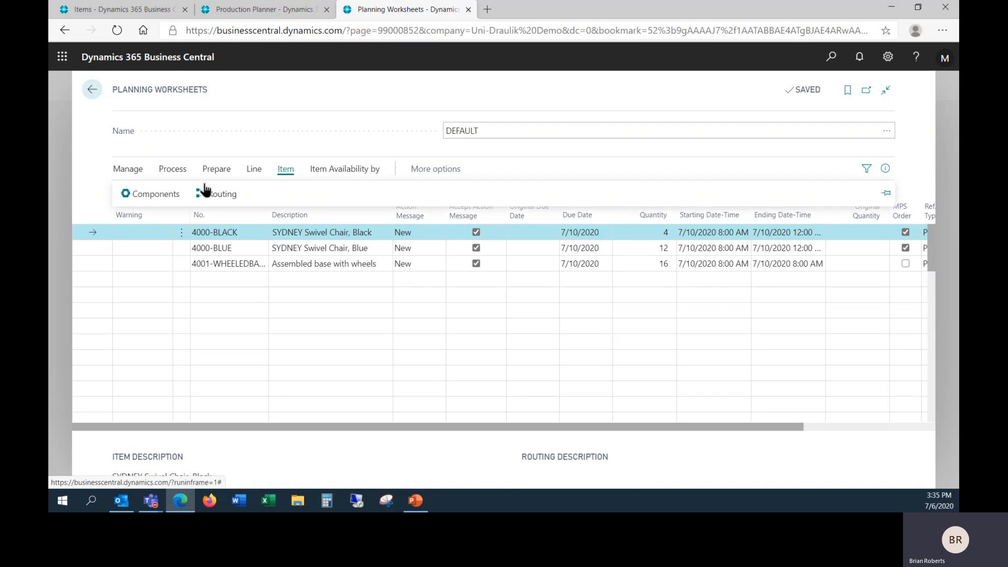
pyautogui.click(154, 194)
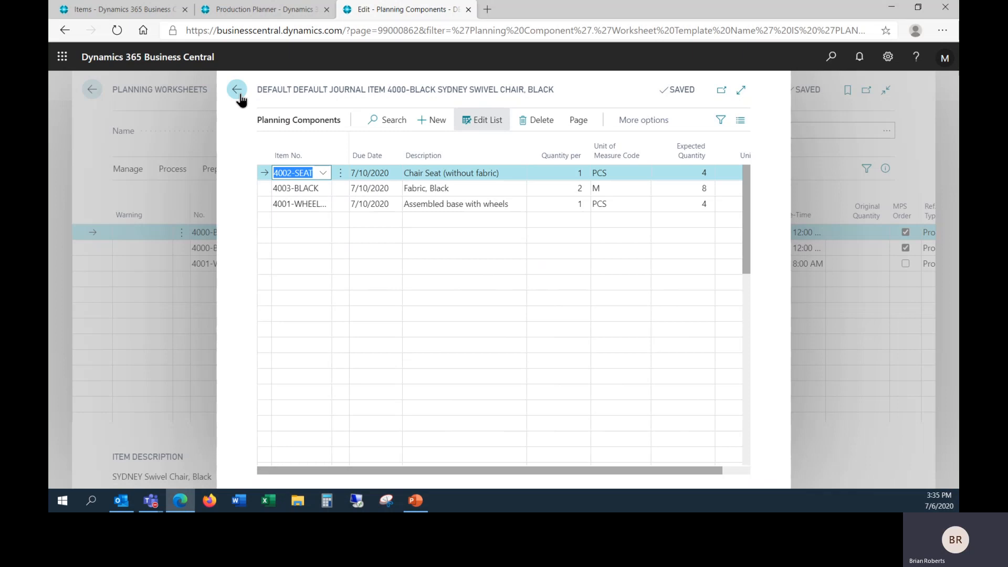
pyautogui.click(238, 89)
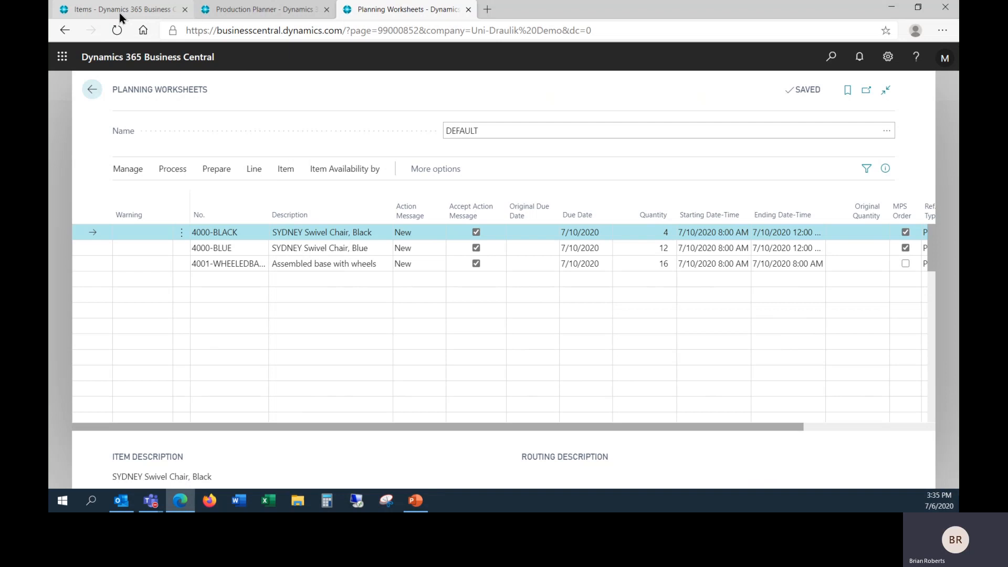
pyautogui.click(122, 9)
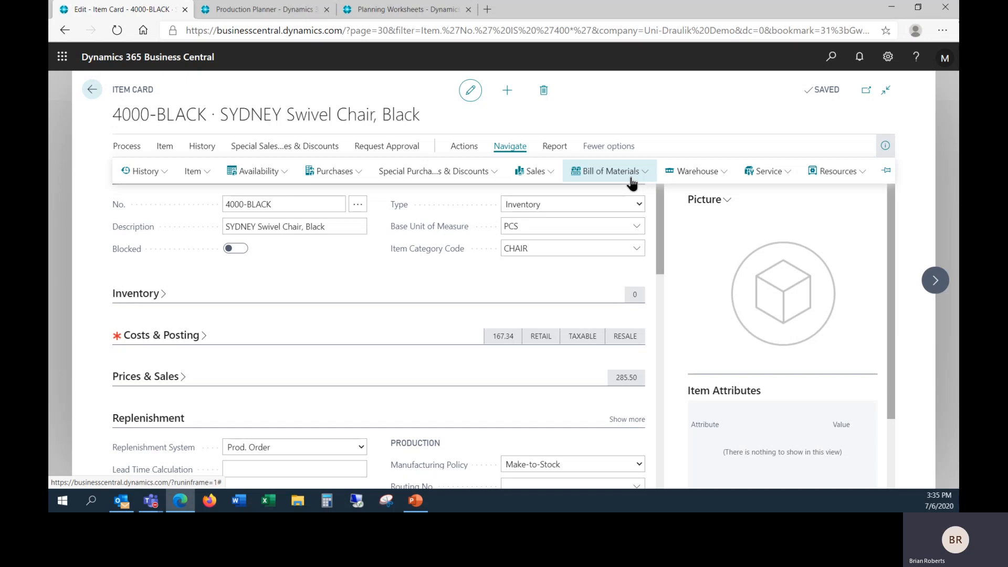
# Open the 4000-BLACK BOM structure and inspect the black fabric and chair base rows
pyautogui.click(607, 171)
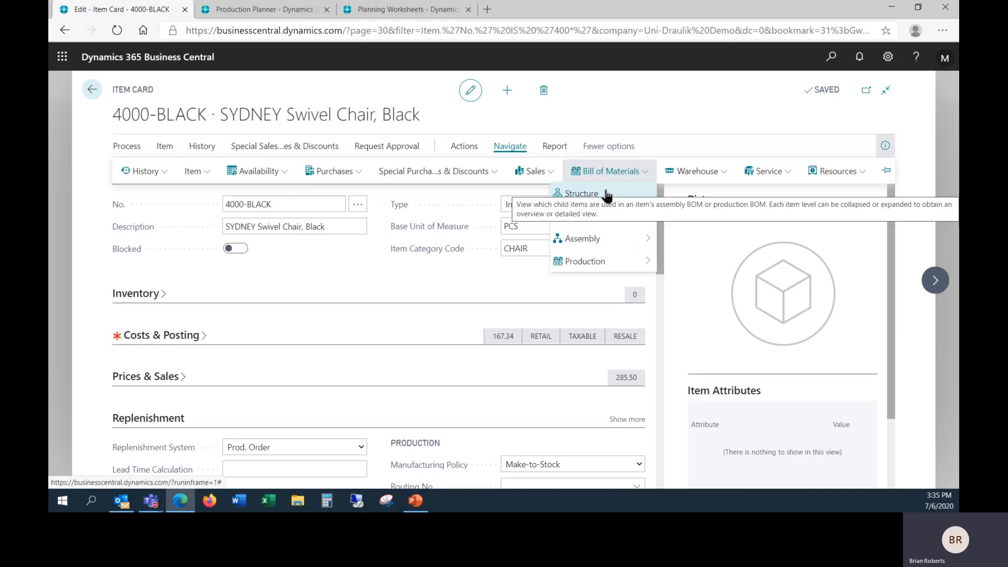
pyautogui.click(581, 194)
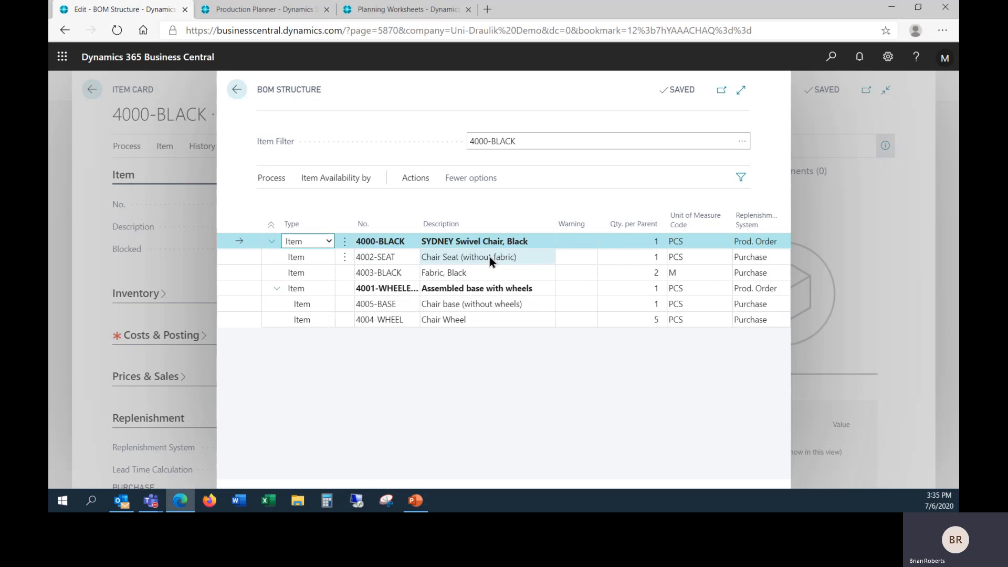
pyautogui.click(443, 273)
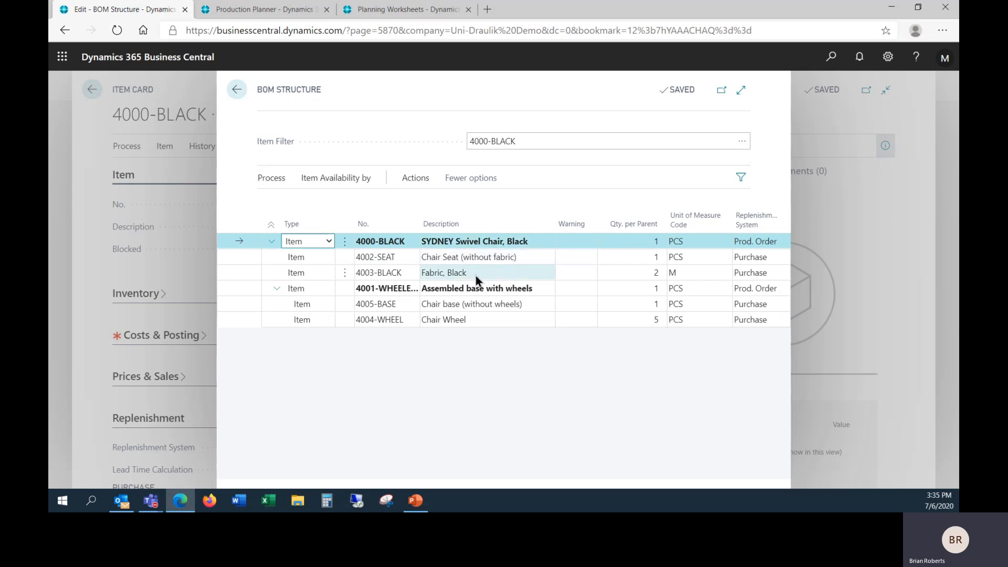
pyautogui.moveTo(478, 275)
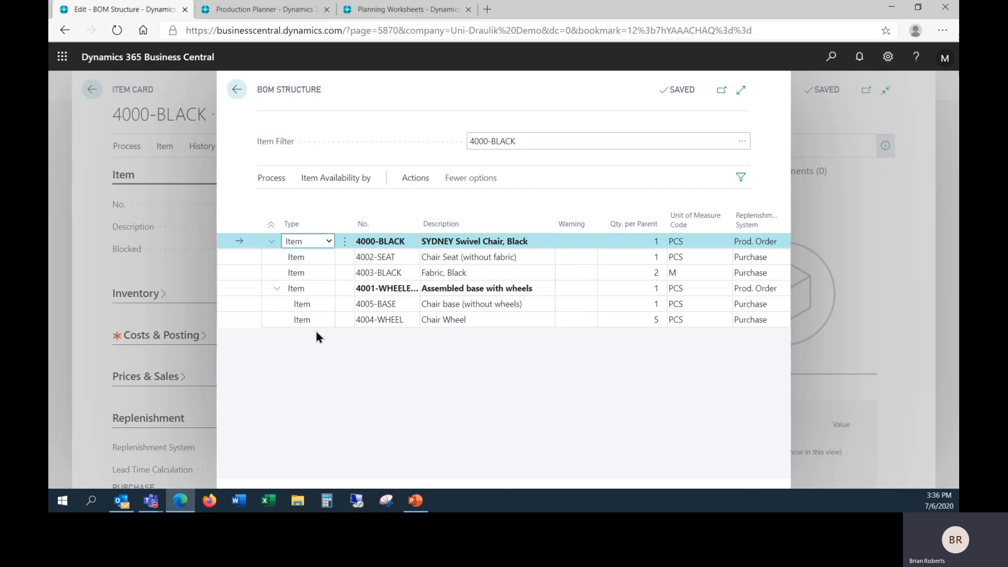
pyautogui.click(476, 288)
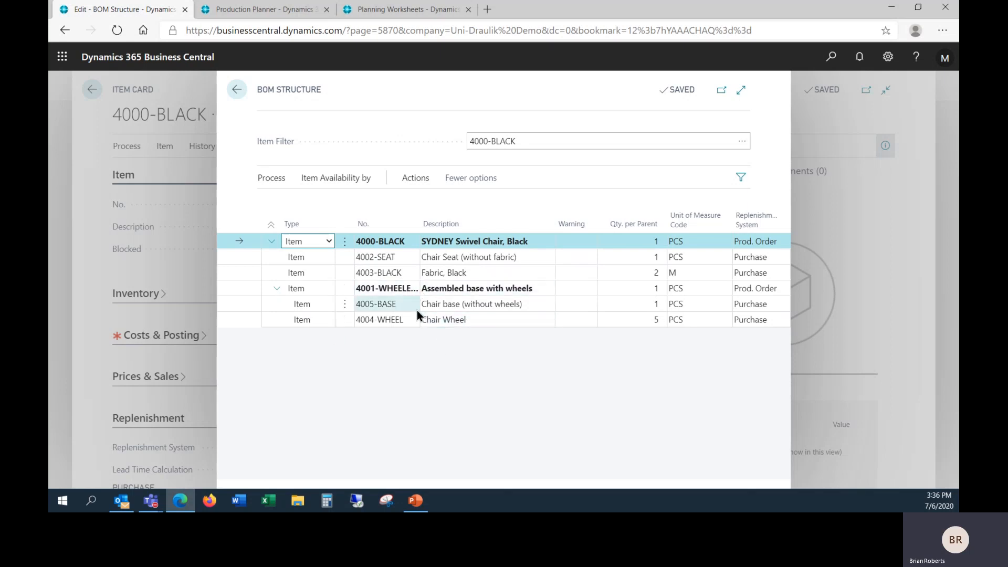
pyautogui.moveTo(409, 319)
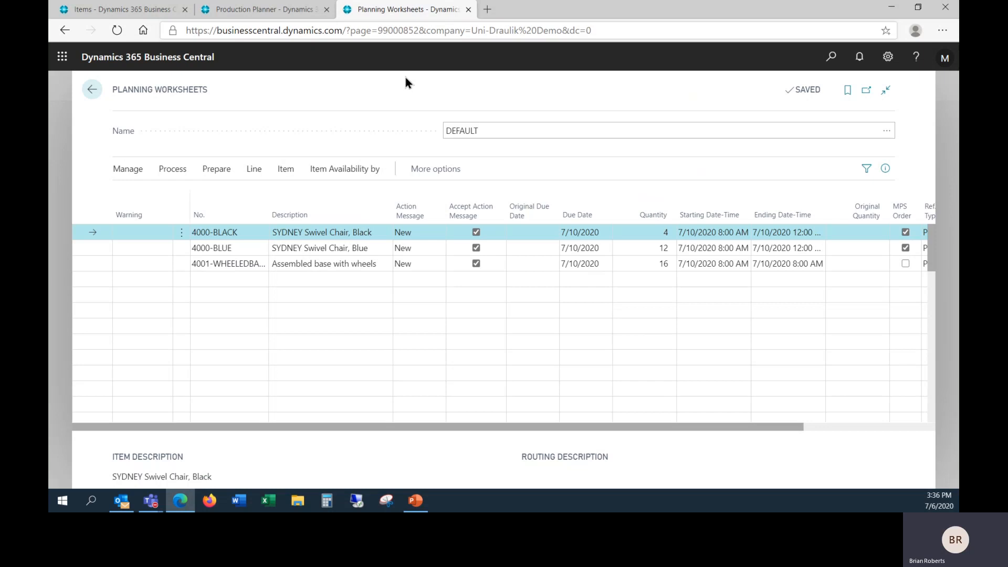
# Review the worksheet lines: black chair 4, blue chair 12, wheeled base 16
pyautogui.click(417, 297)
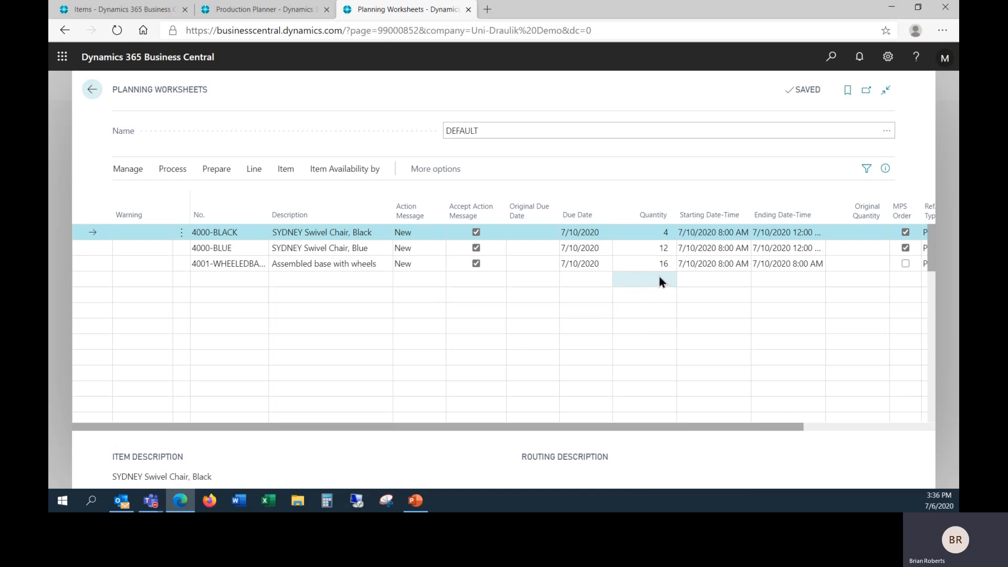
pyautogui.moveTo(655, 279)
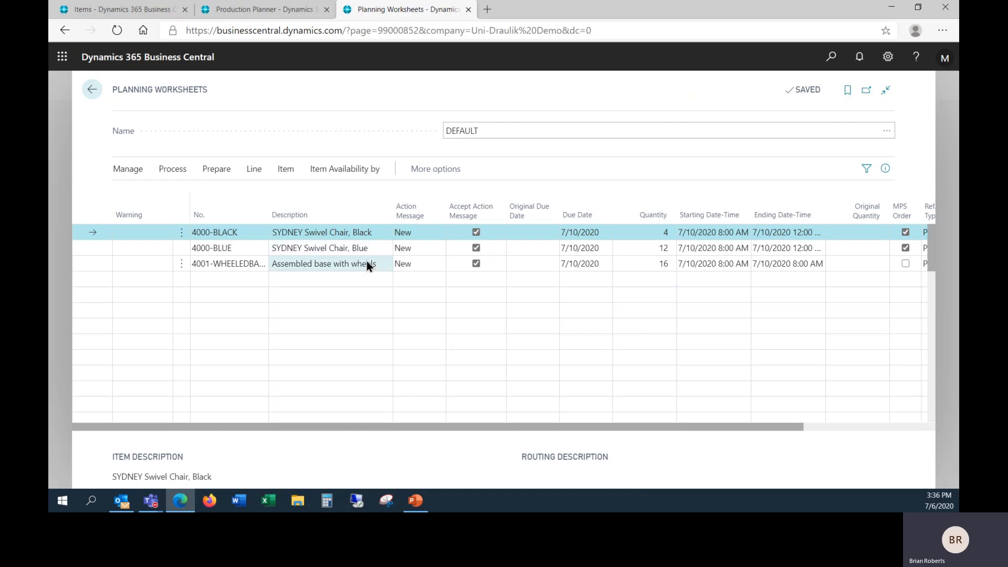
pyautogui.moveTo(370, 264)
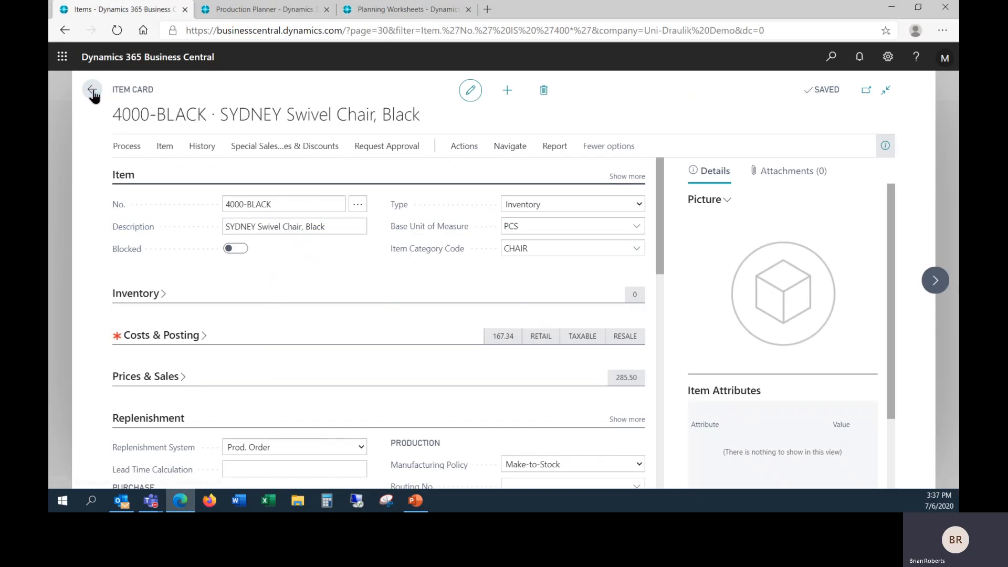
# Set BOM 4000-BLACK Under Development and replace the wheeled base item line with a Production BOM line
pyautogui.click(92, 89)
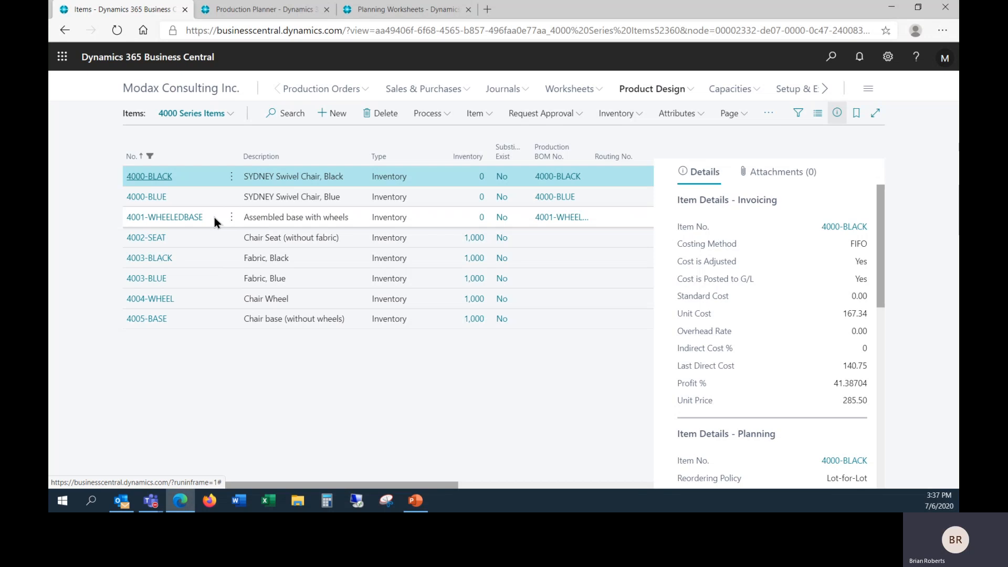
pyautogui.moveTo(163, 217)
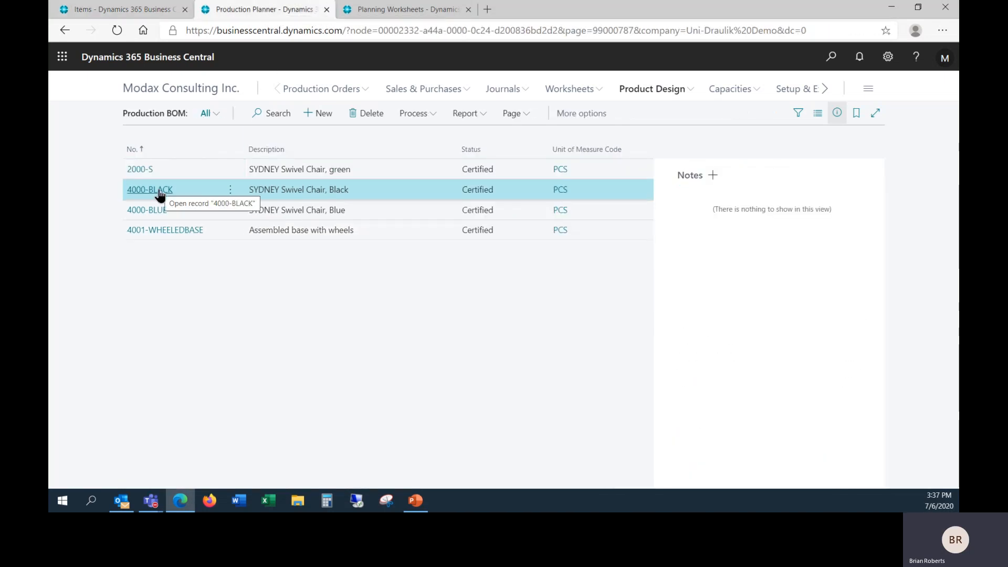
pyautogui.click(149, 189)
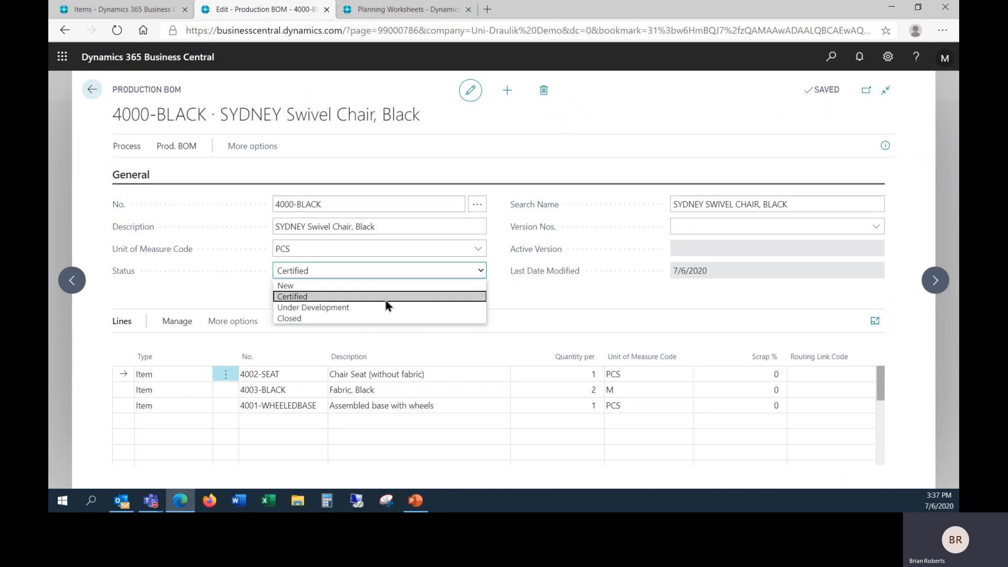
pyautogui.click(313, 307)
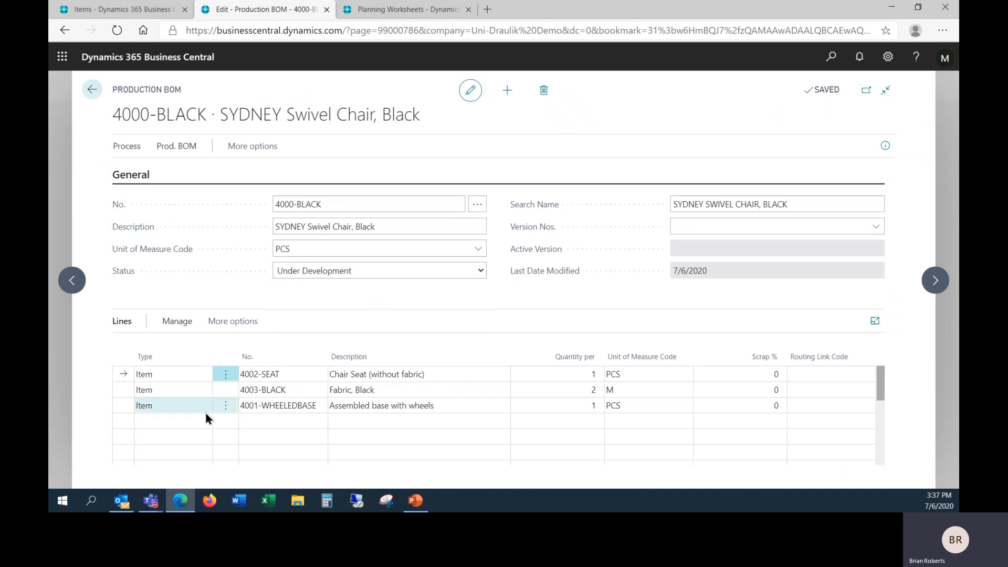
pyautogui.click(173, 421)
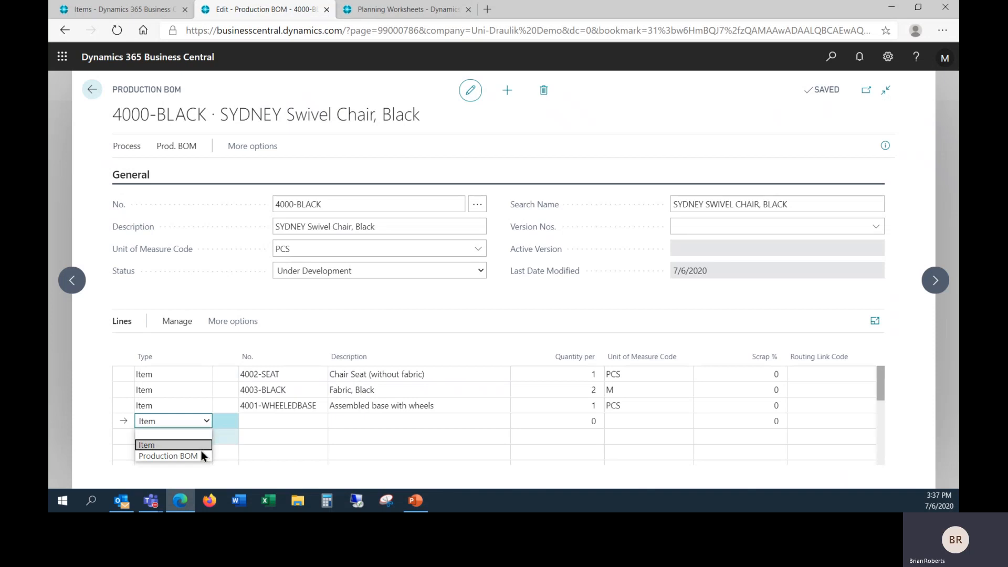
pyautogui.click(169, 455)
pyautogui.write('4001-WHEELEDBASE')
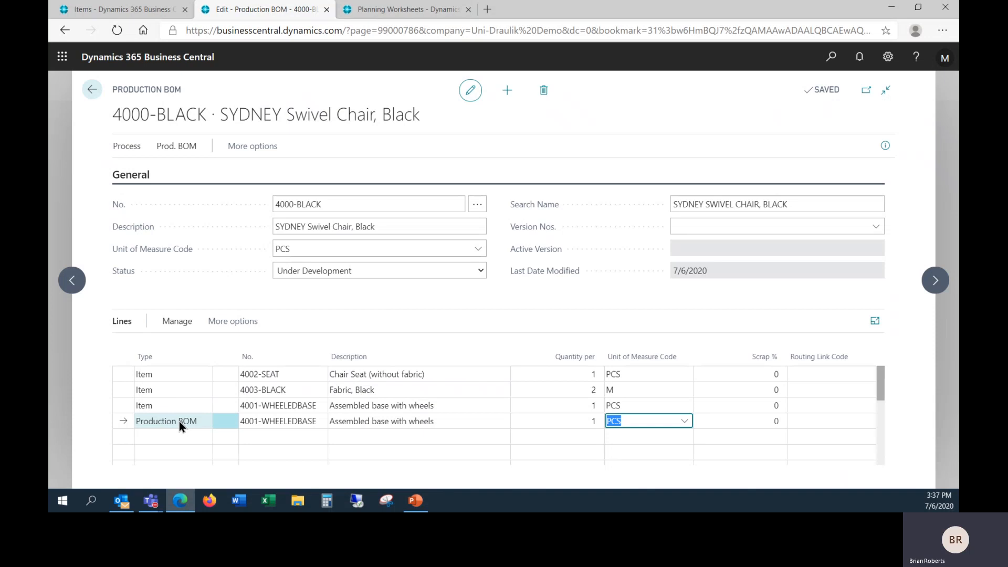
pyautogui.moveTo(221, 411)
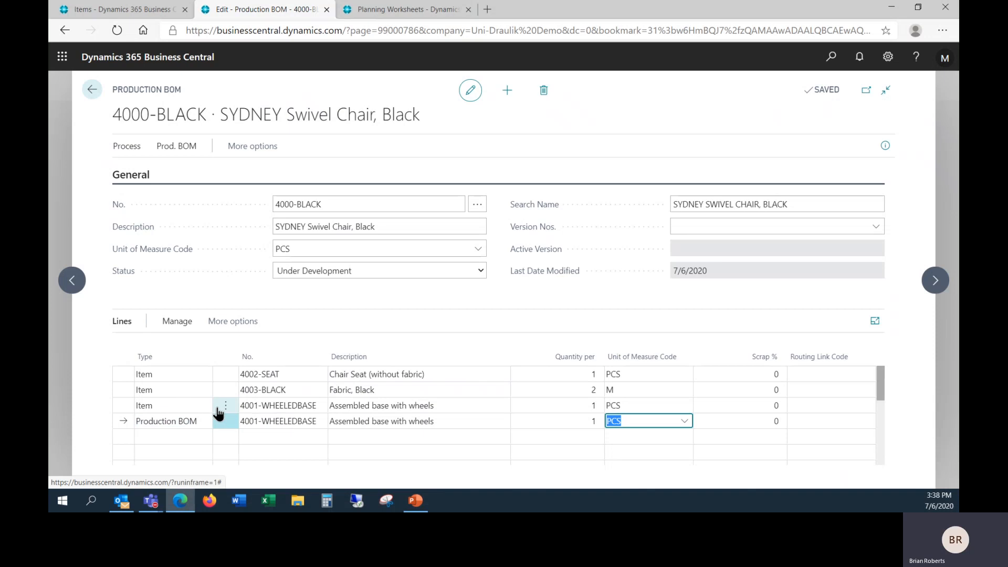
pyautogui.click(543, 90)
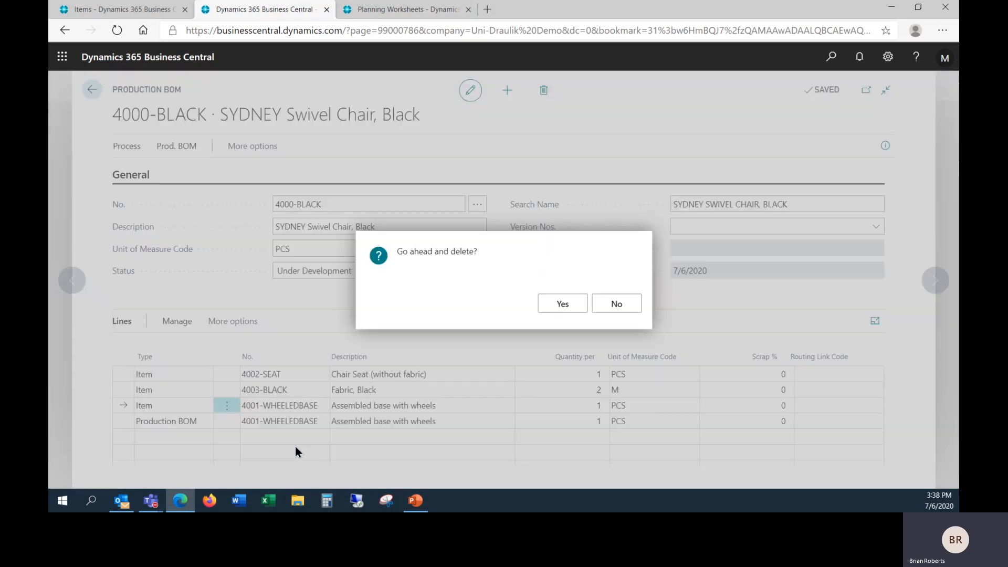
pyautogui.click(561, 303)
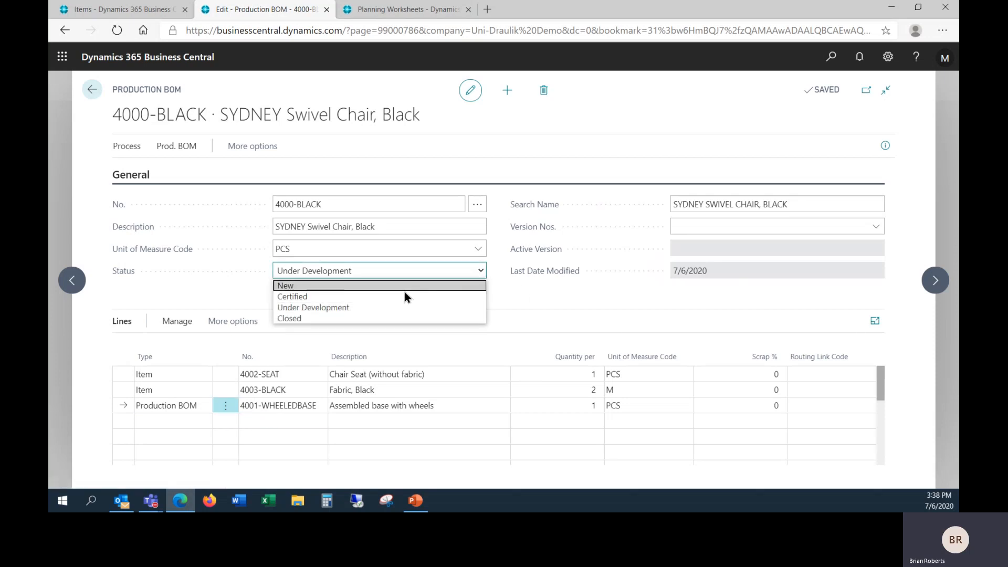
# Re-certify the black chair BOM and make the blue BOM's wheeled base a Production BOM line
pyautogui.click(292, 296)
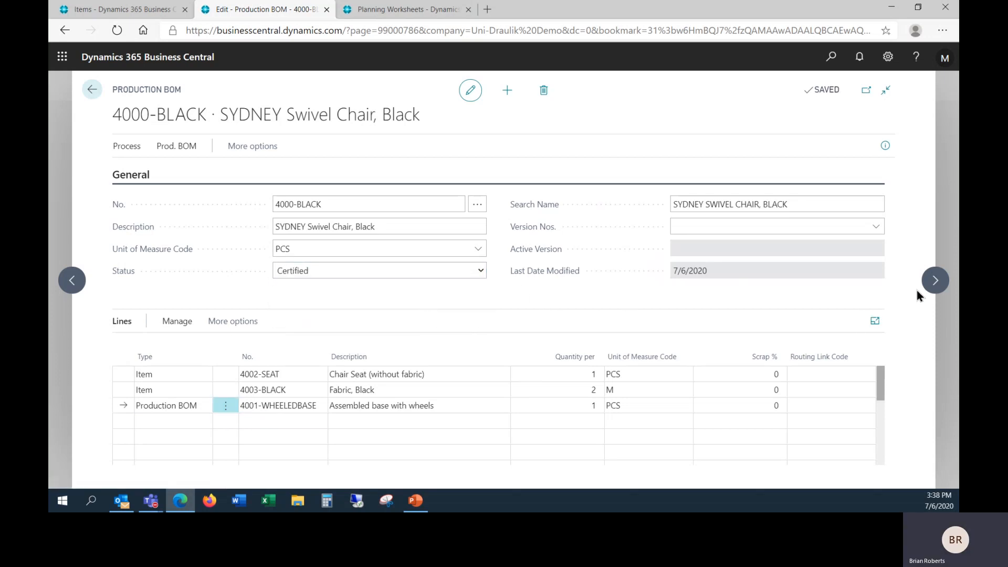
pyautogui.click(934, 280)
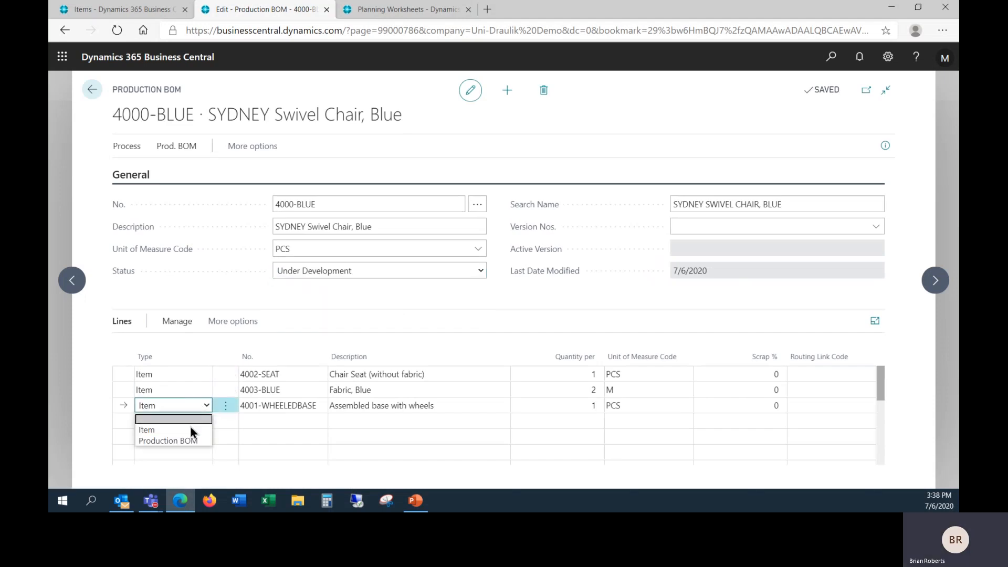
pyautogui.click(167, 441)
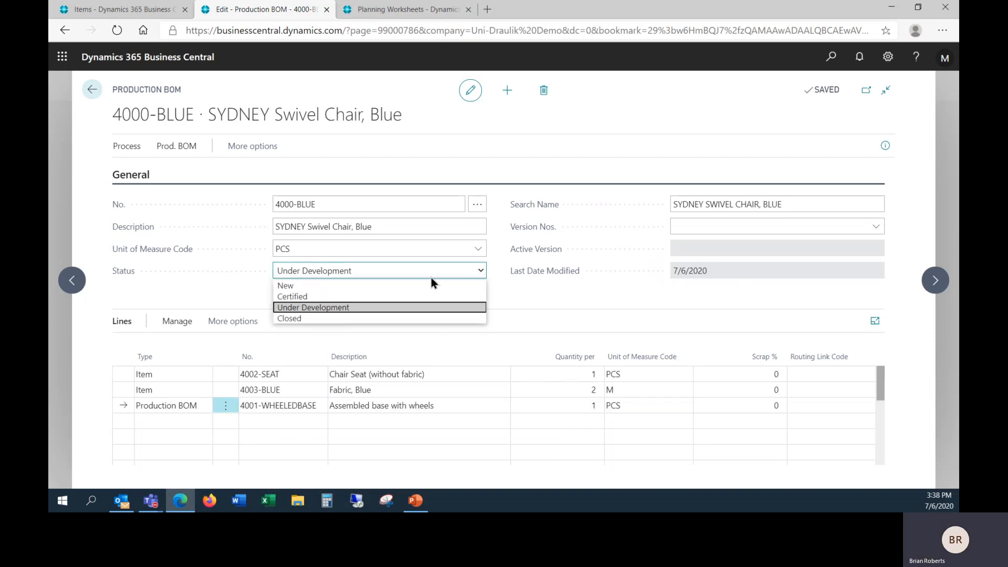
pyautogui.click(291, 296)
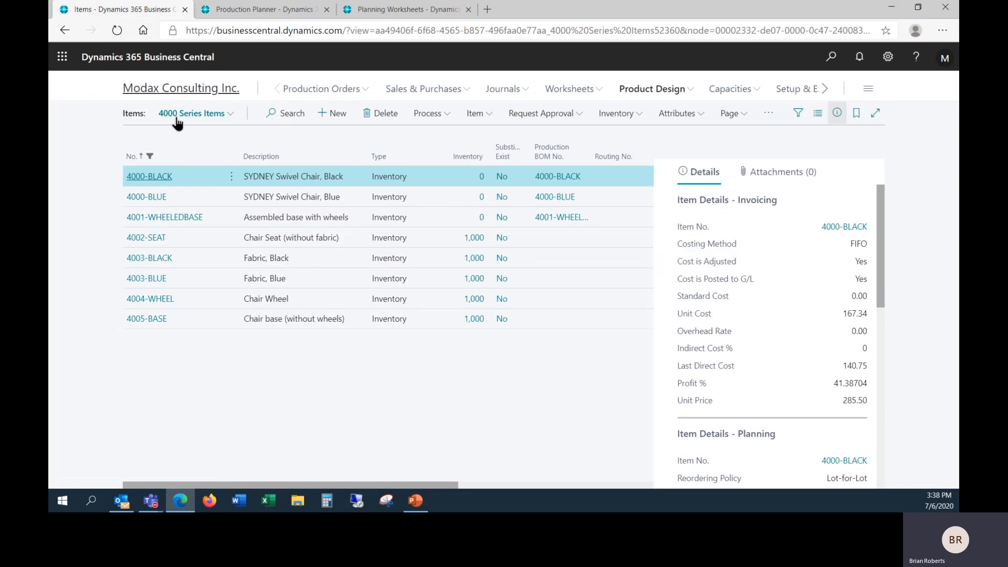
# Review the 4000-BLACK bill of materials structure: seat, fabric, base and wheels
pyautogui.doubleClick(149, 175)
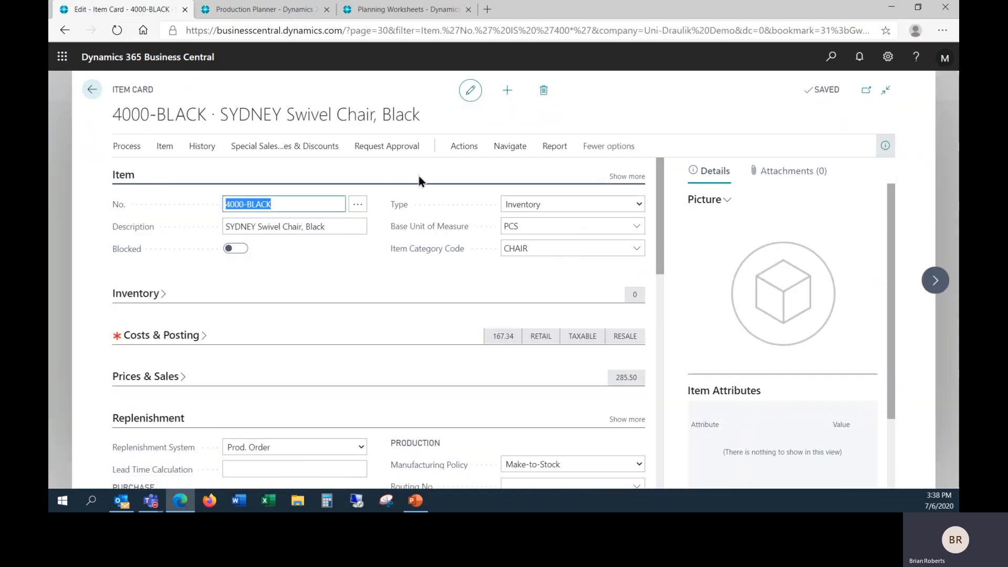
pyautogui.click(509, 146)
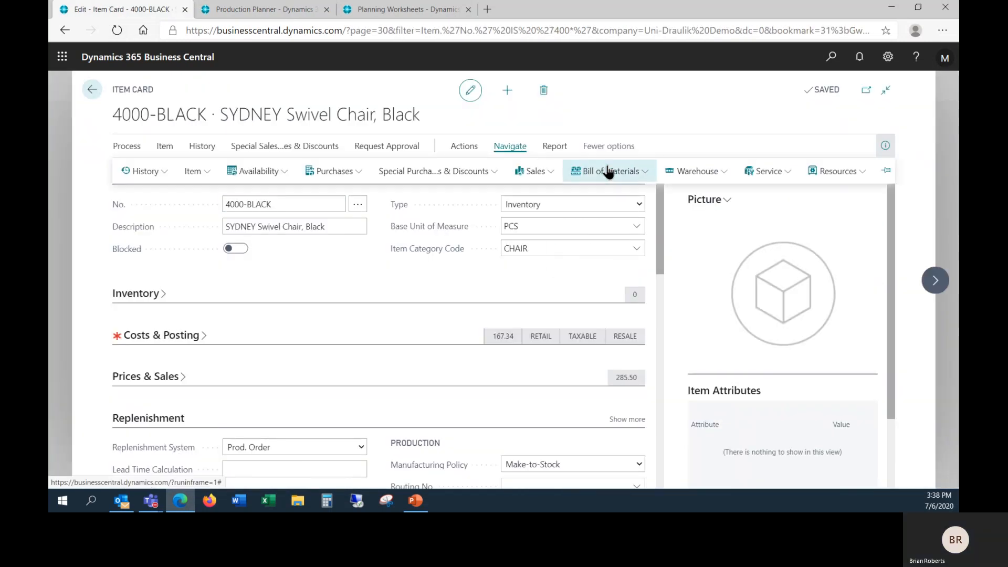
pyautogui.click(608, 171)
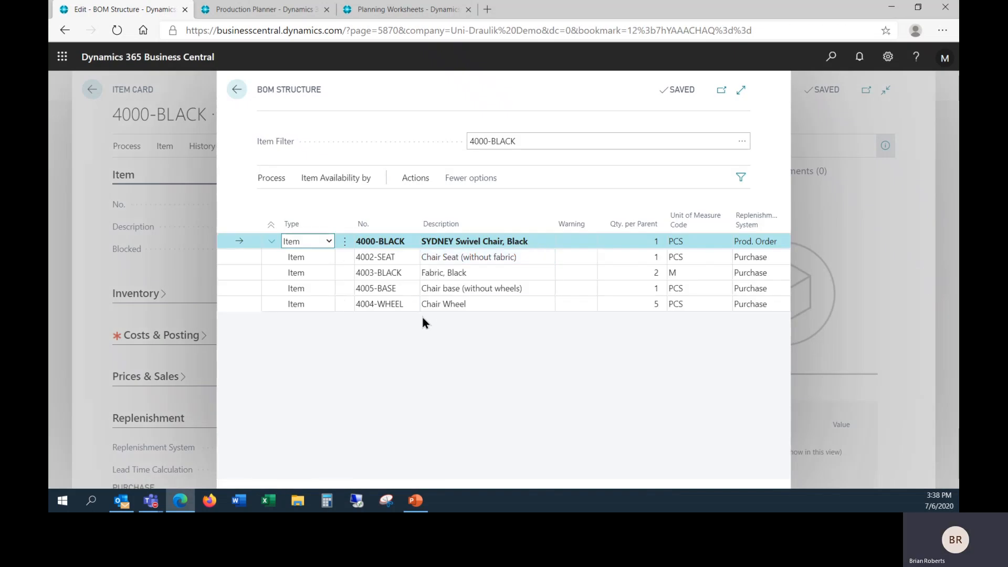
pyautogui.click(444, 272)
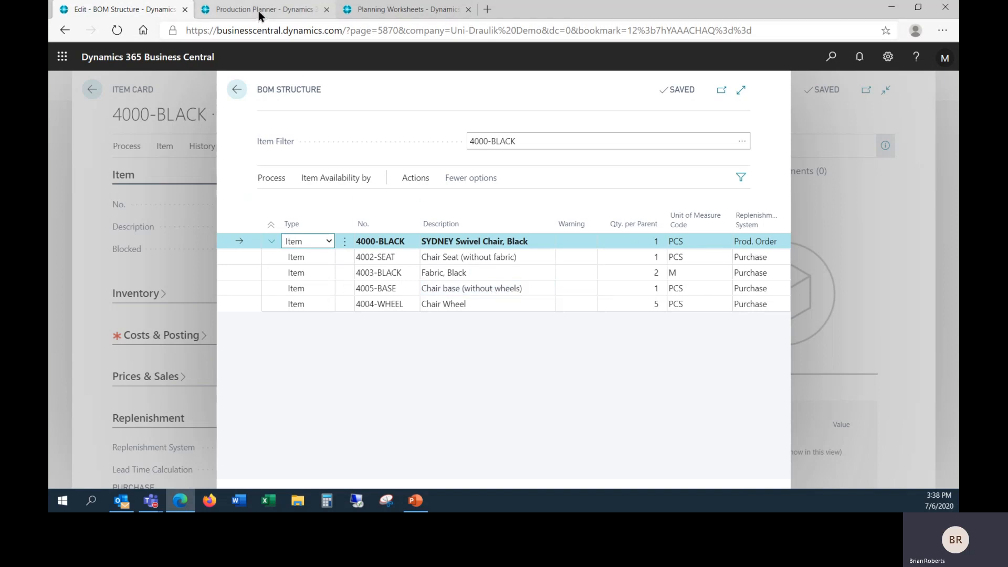
pyautogui.click(265, 9)
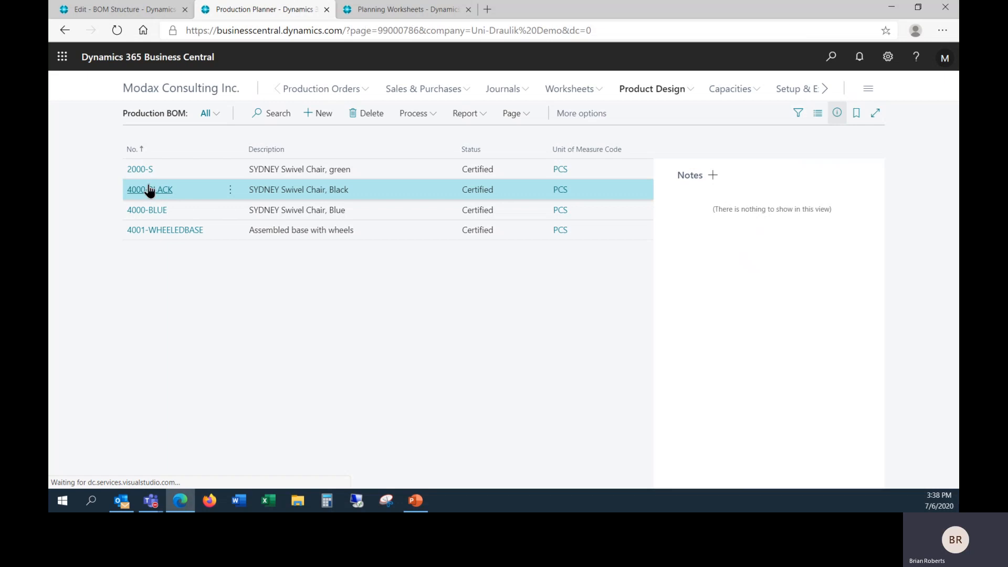
# Recalculate the regenerative plan, yielding black chair 4 and blue chair 12 due 7/10/2020
pyautogui.click(150, 189)
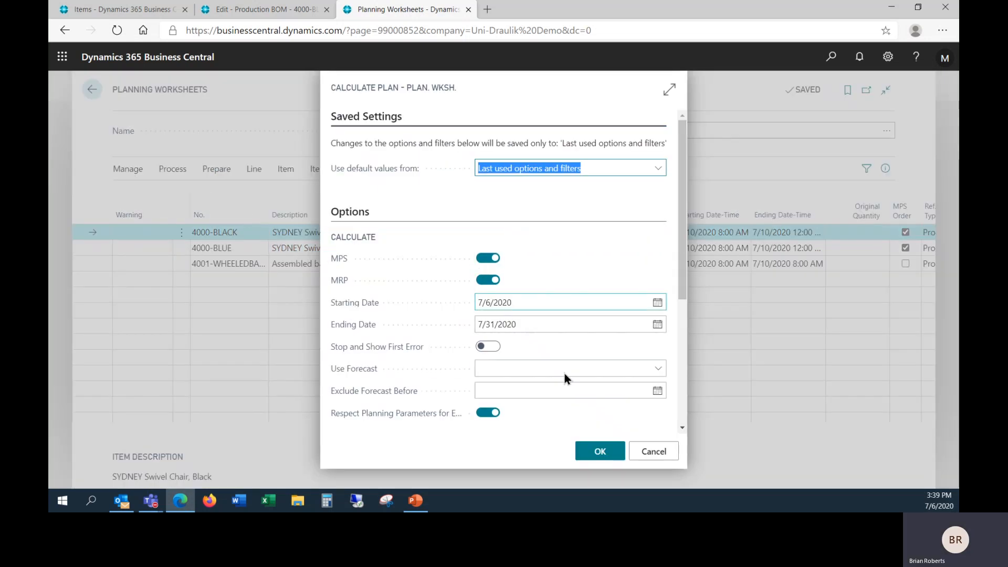
pyautogui.click(600, 451)
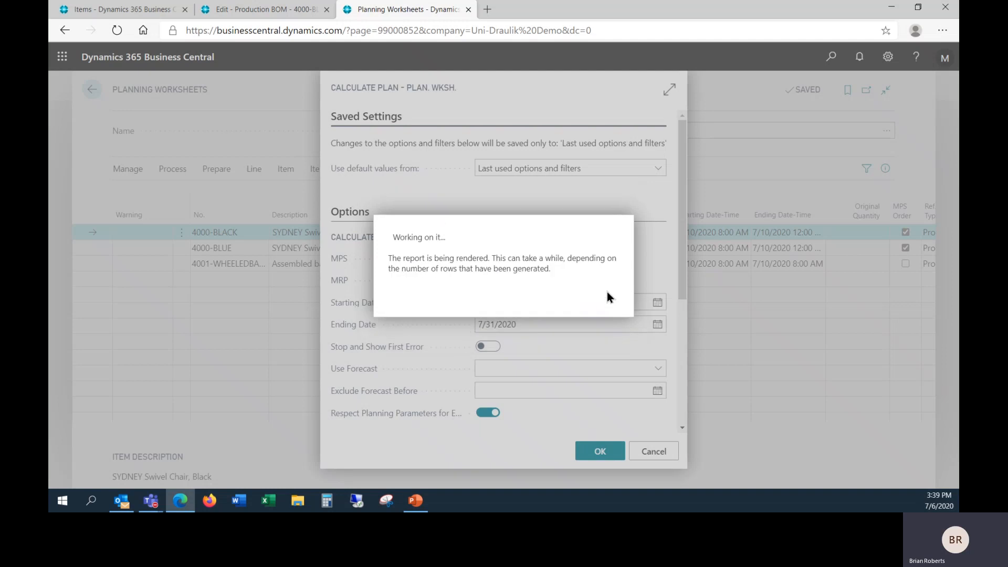
pyautogui.click(598, 450)
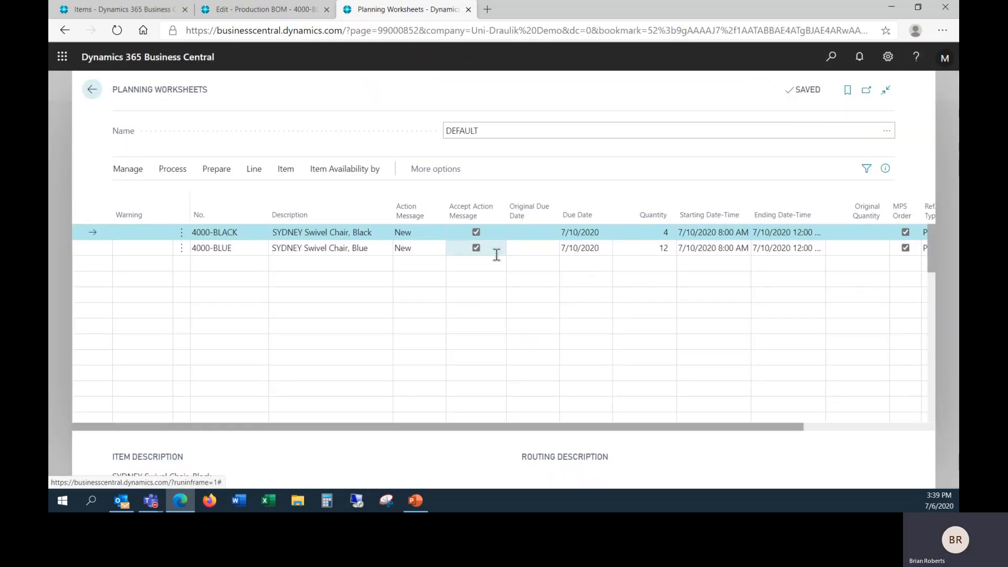
pyautogui.click(532, 264)
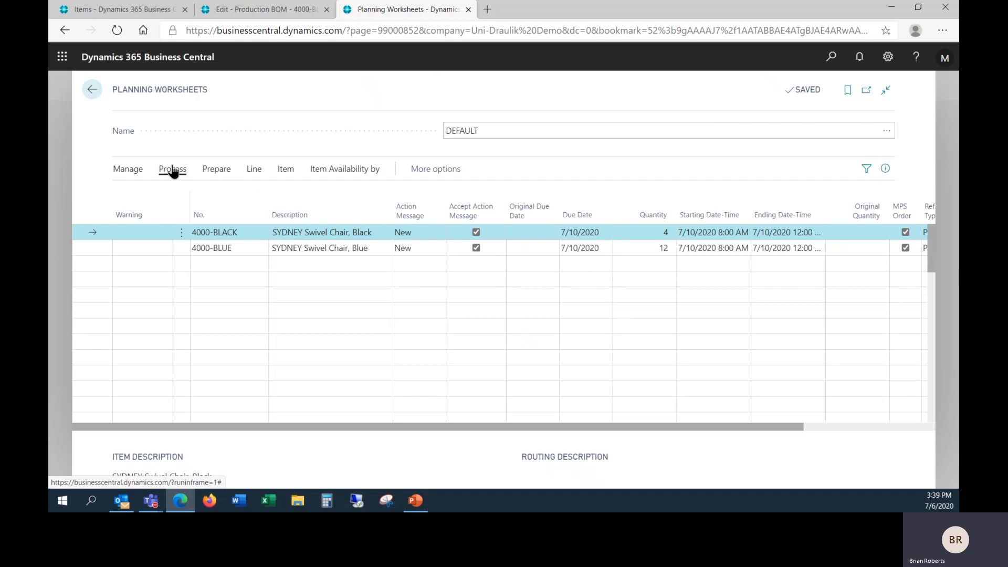
pyautogui.moveTo(378, 201)
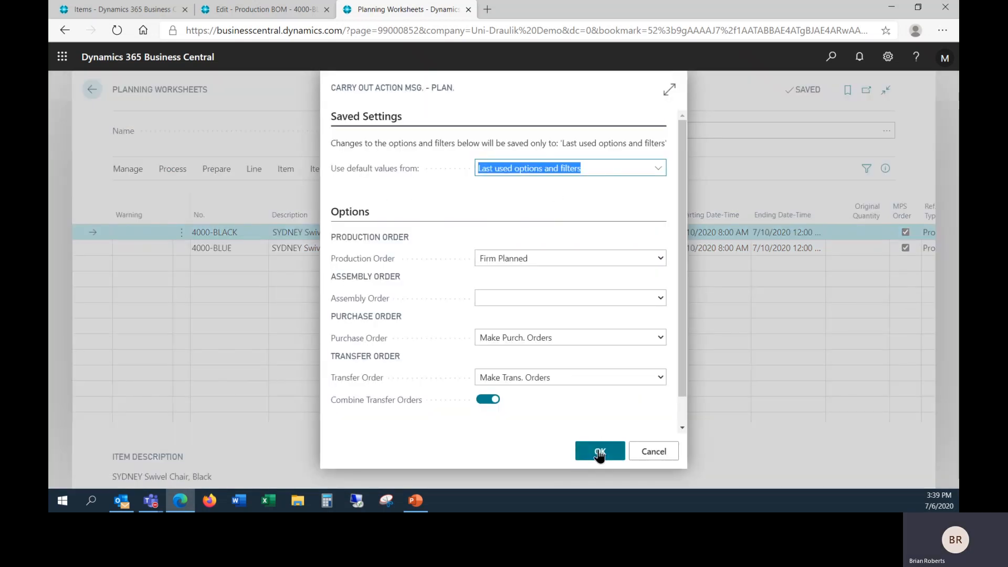
# Create the firm planned orders M10032 and M10033, then open M10032 for 4 black chairs
pyautogui.click(598, 450)
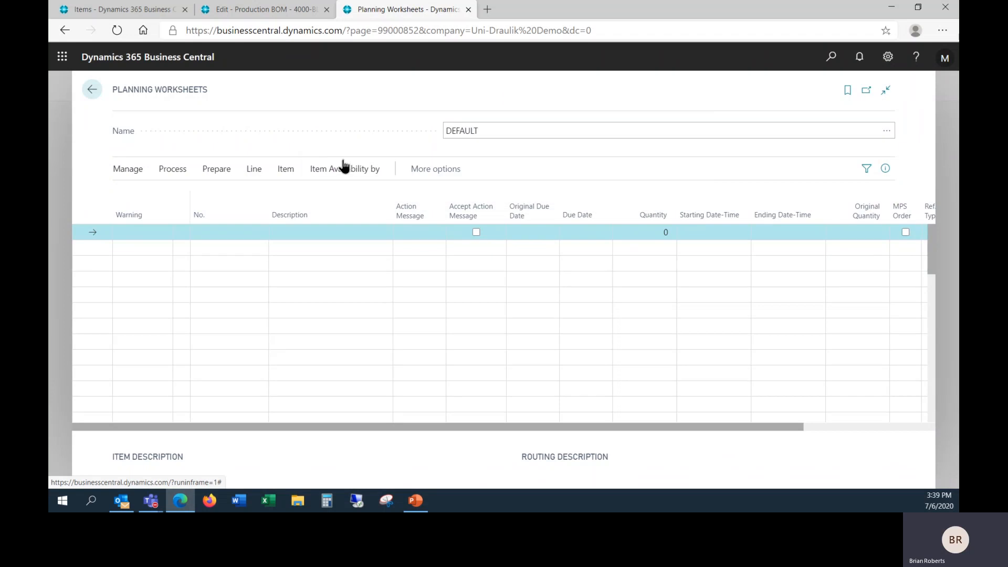
pyautogui.click(92, 89)
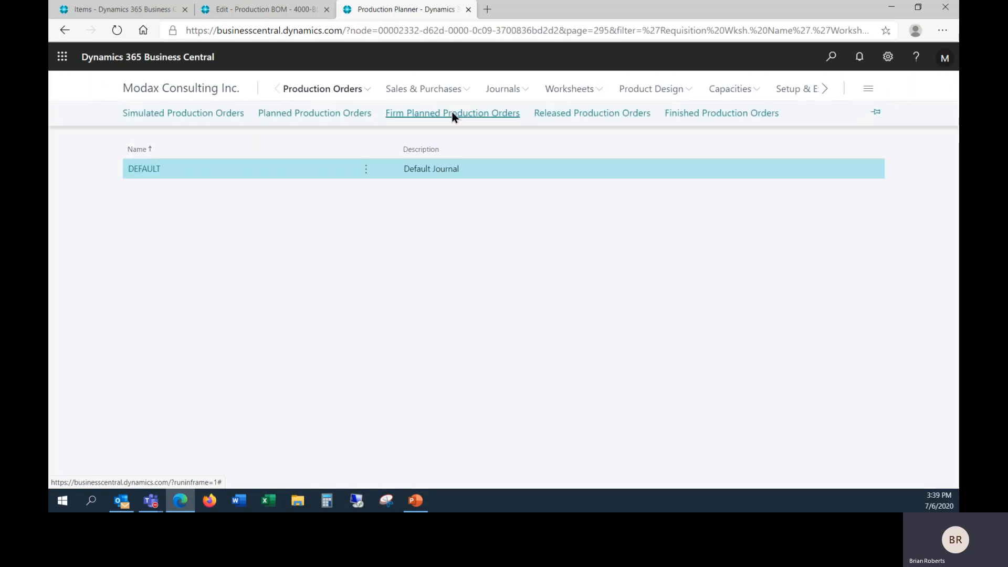
pyautogui.click(452, 112)
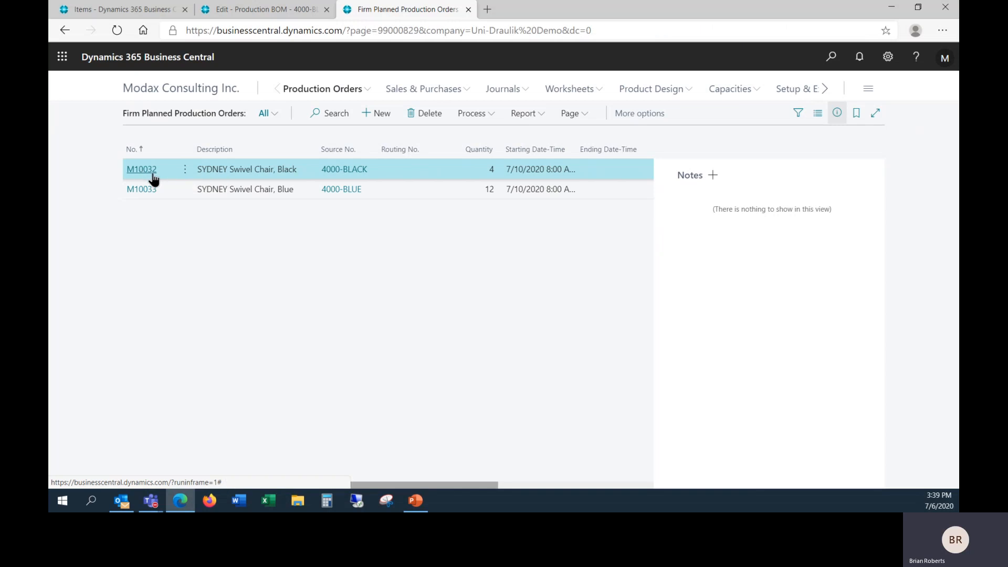
pyautogui.click(141, 169)
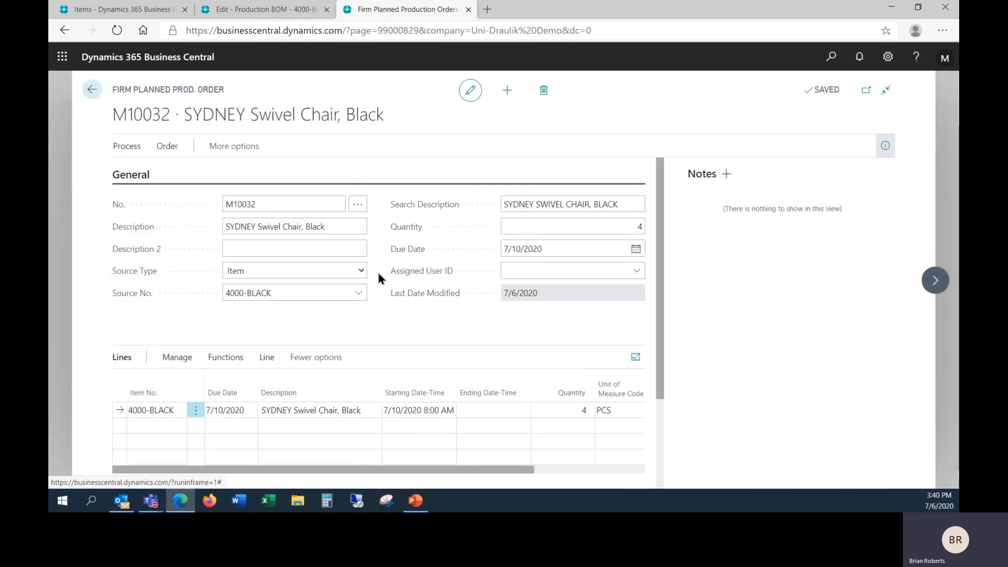
pyautogui.moveTo(387, 298)
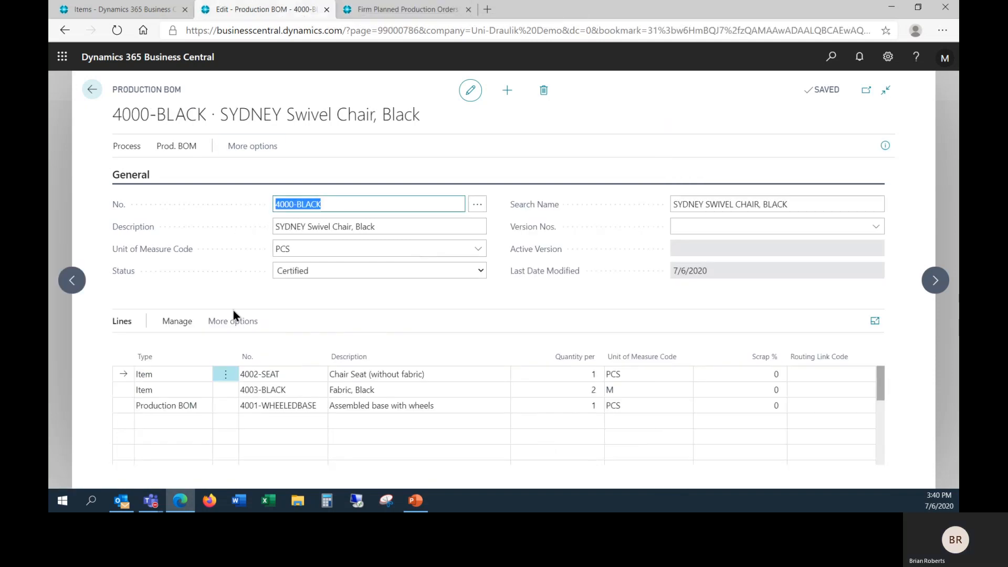
pyautogui.moveTo(167, 405)
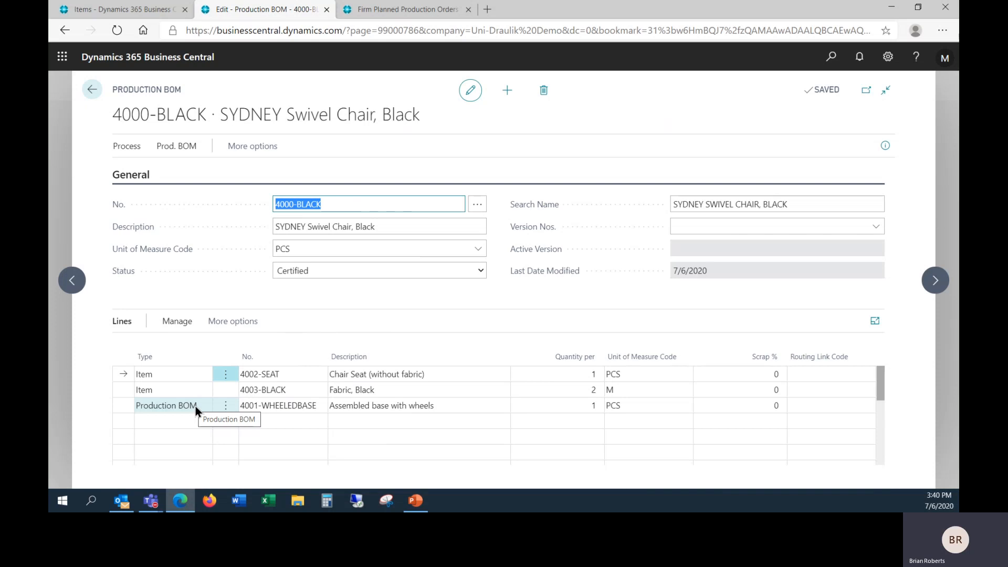
pyautogui.moveTo(159, 82)
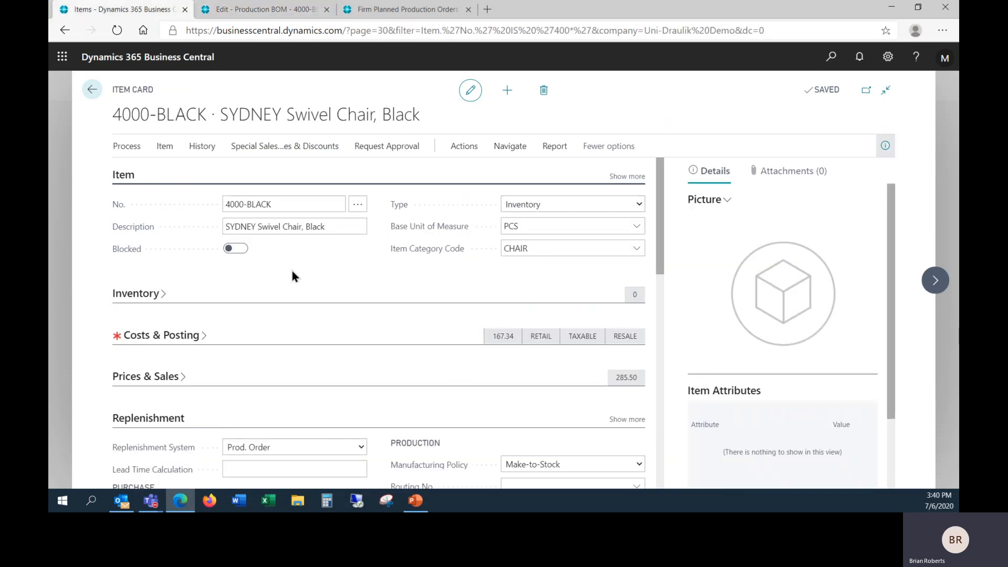
# Return to the 4000 Series items list and select 4001-WHEELEDBASE, unit cost 5.17
pyautogui.scroll(-3)
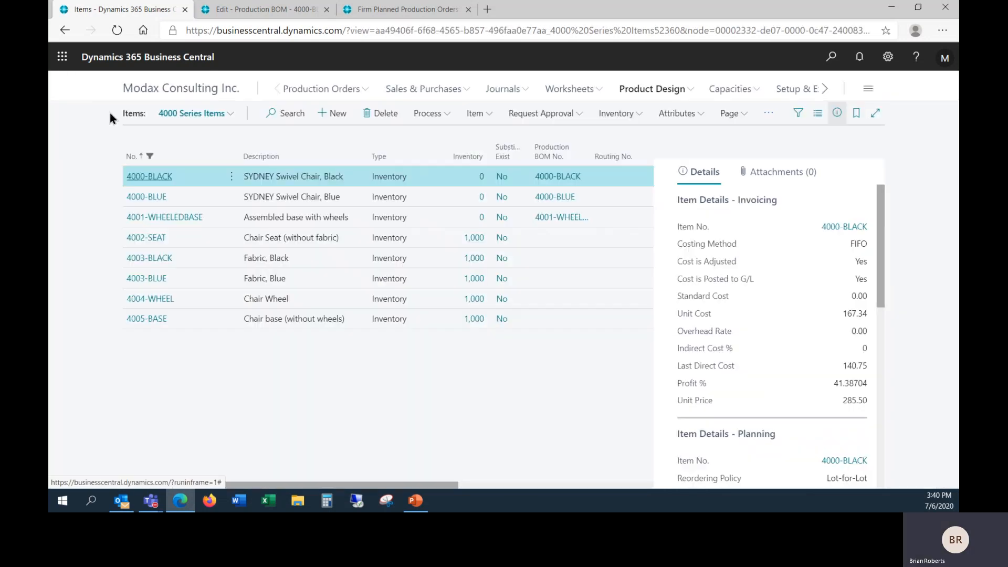
pyautogui.moveTo(217, 221)
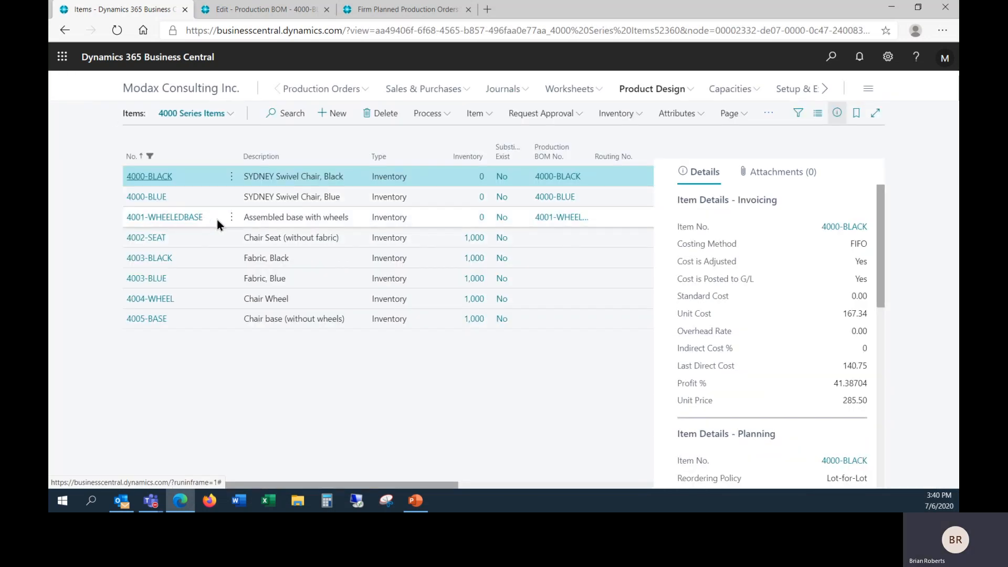
pyautogui.click(263, 9)
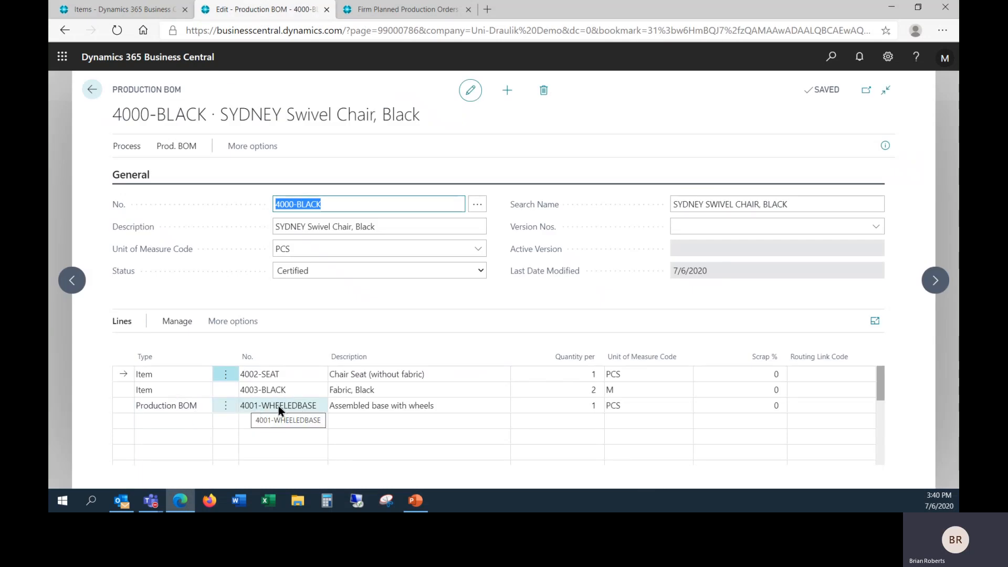
pyautogui.click(116, 9)
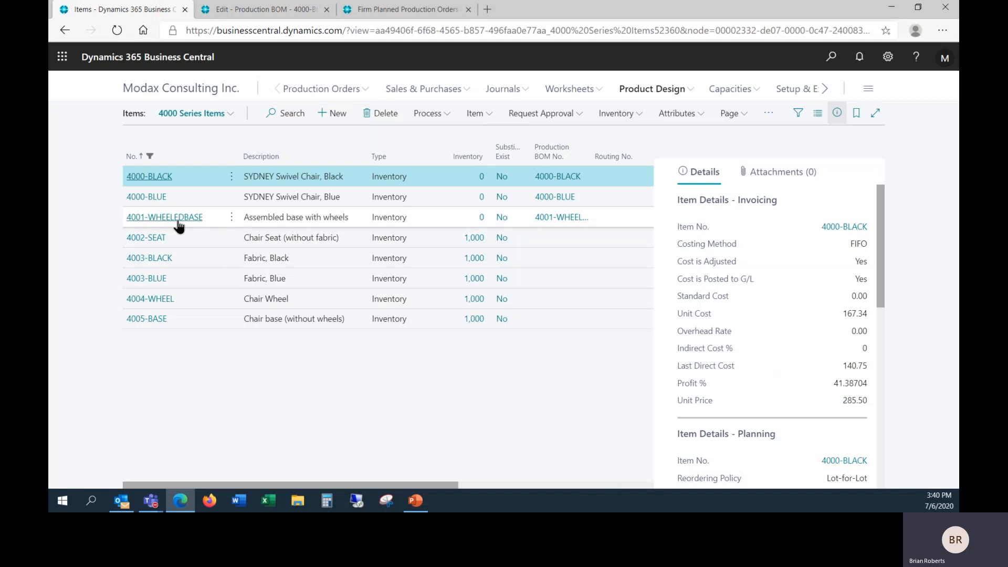
pyautogui.click(164, 217)
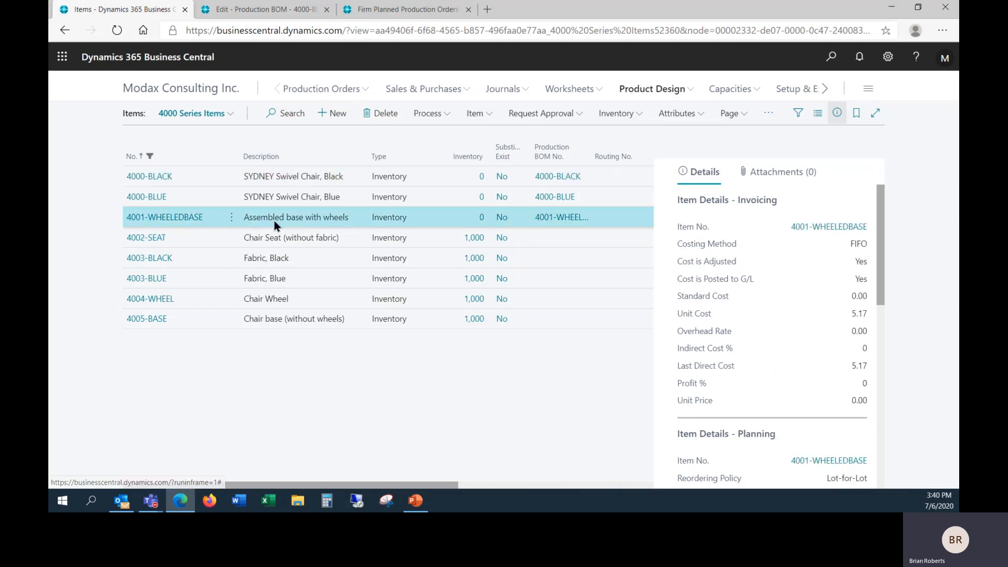
pyautogui.moveTo(296, 217)
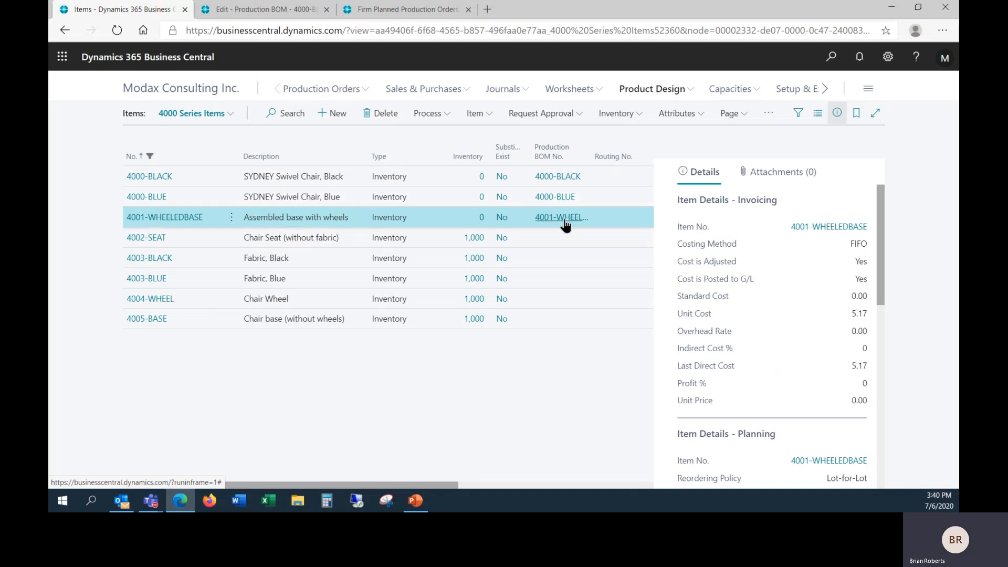
pyautogui.moveTo(226, 223)
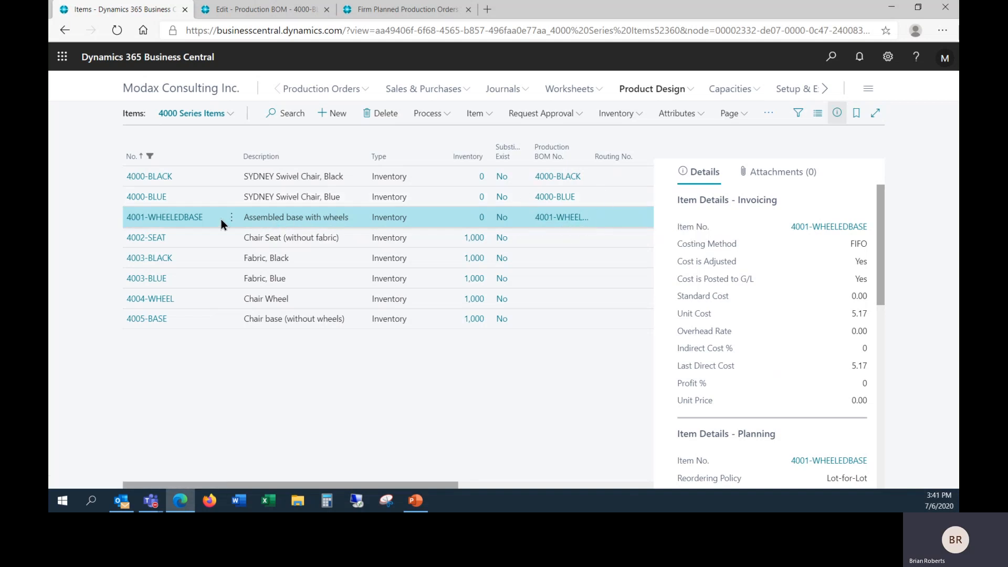